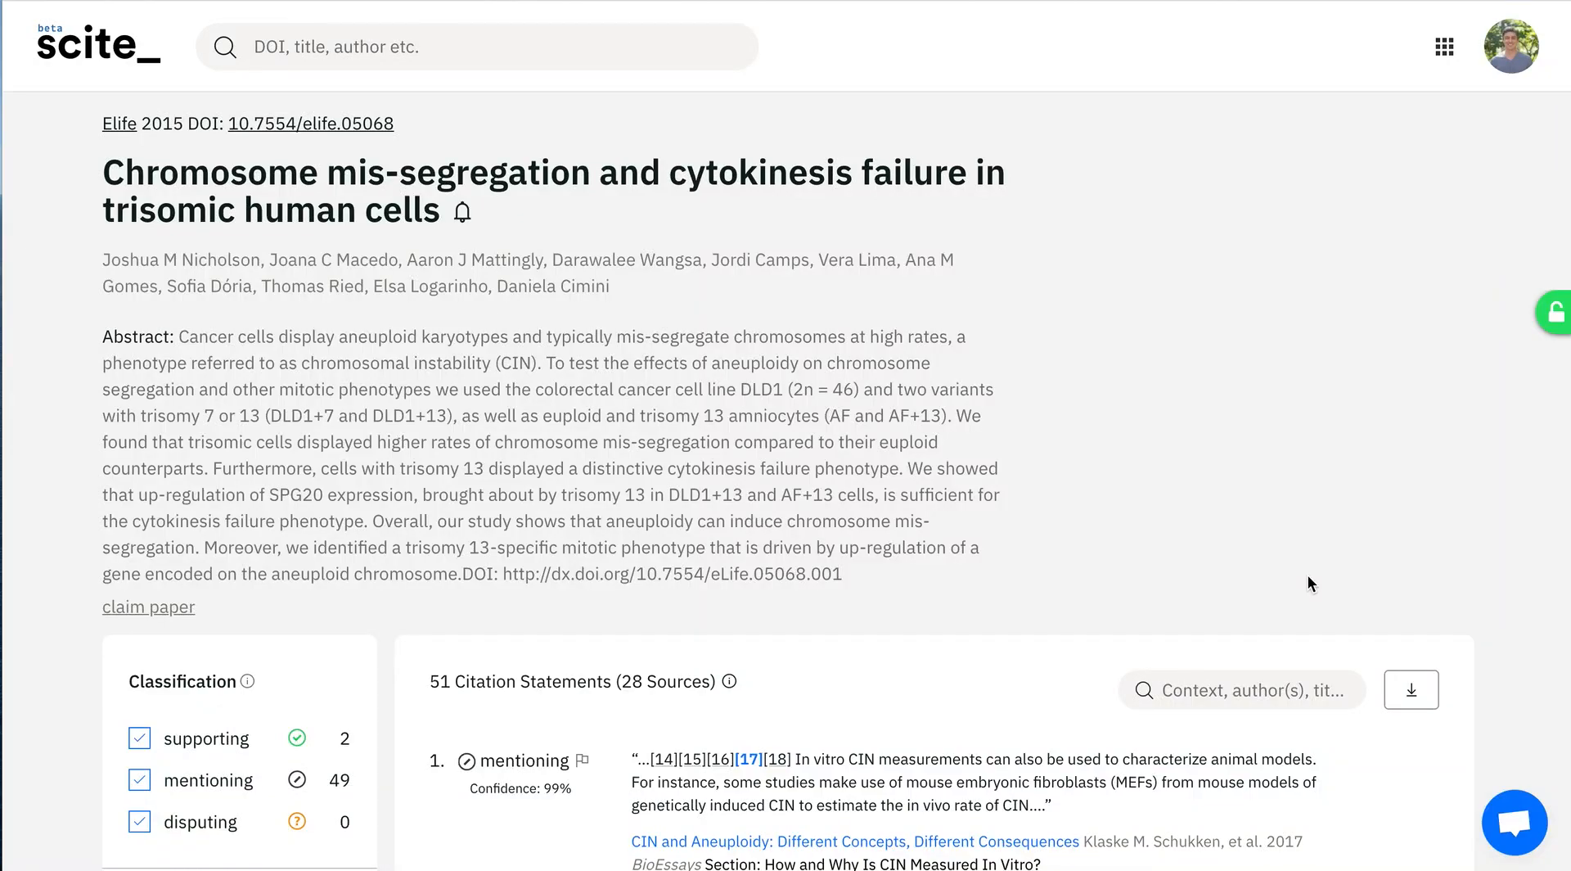
Step: Toggle the mentioning citation statements off and on, then launch the Visualize report
scroll(down, 3)
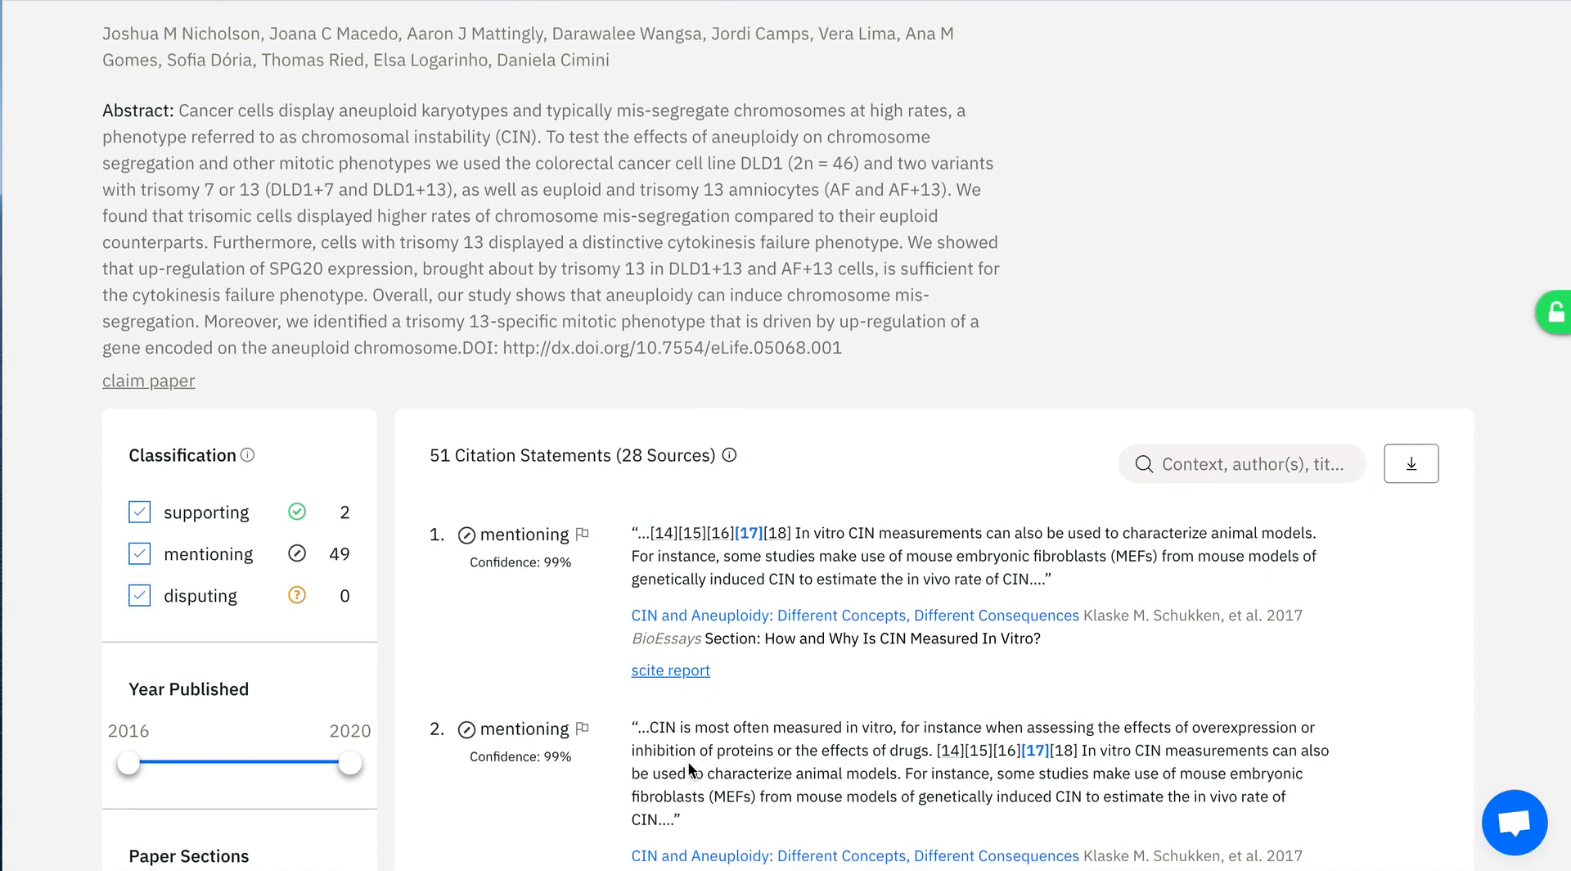
scroll(down, 3)
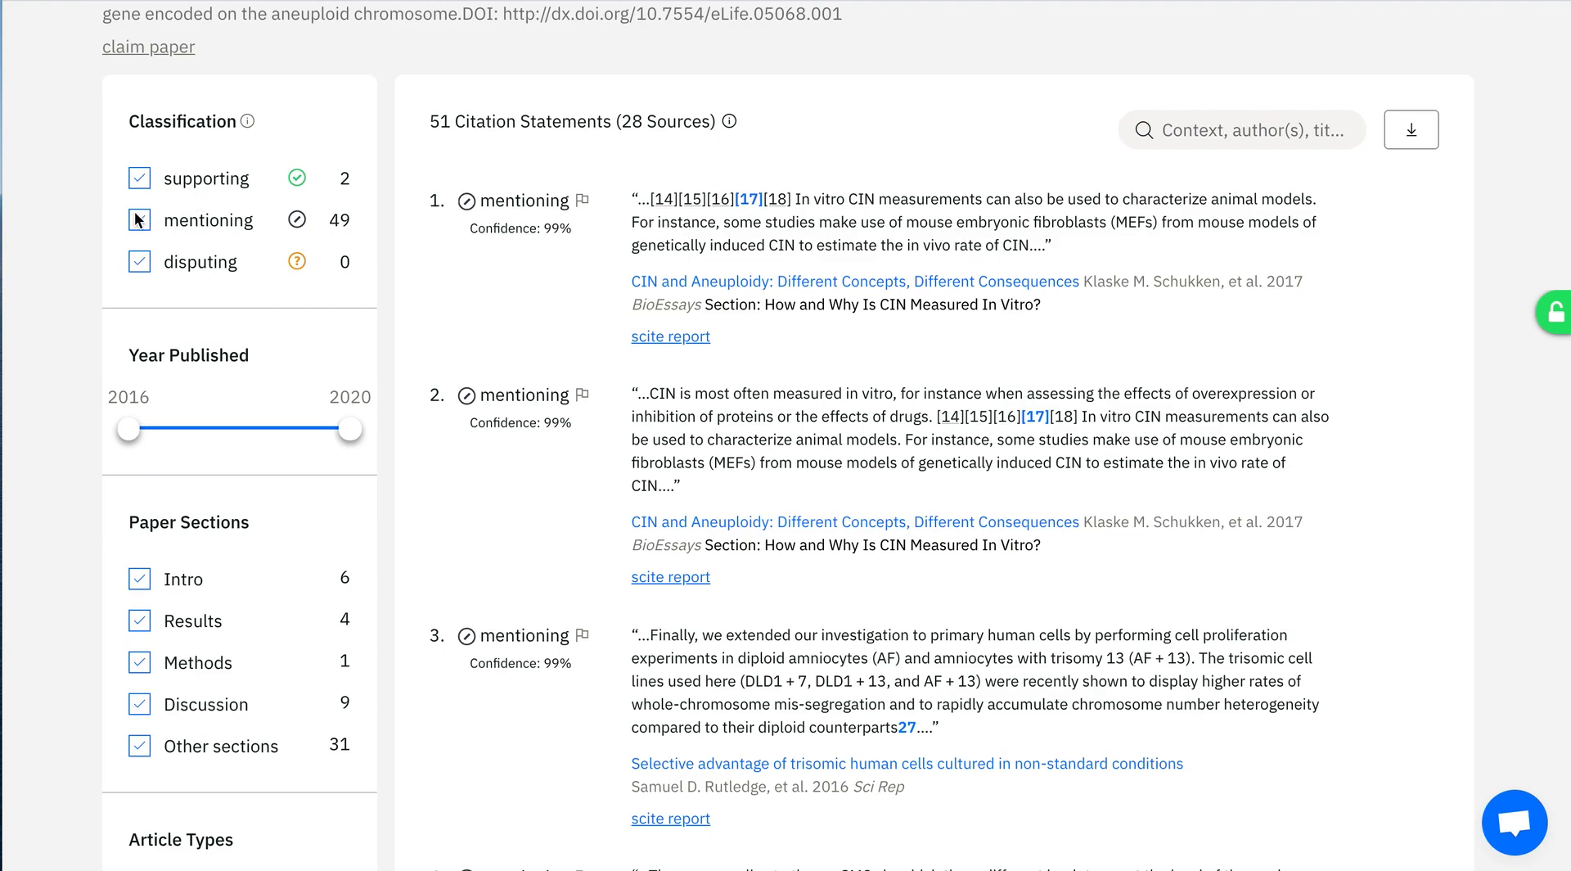
click(138, 219)
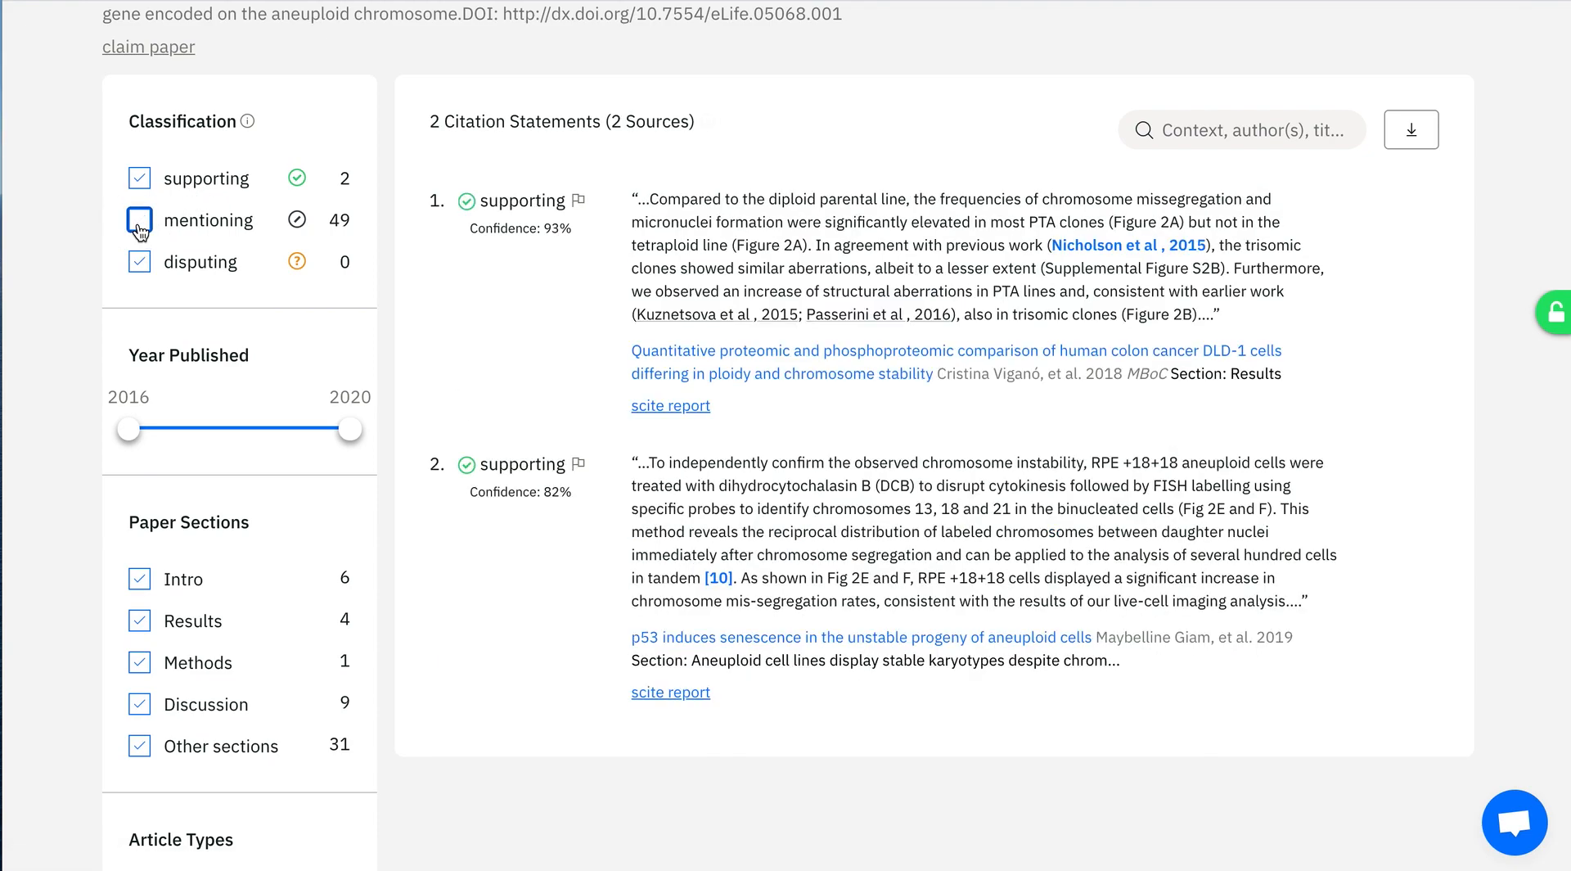
click(137, 220)
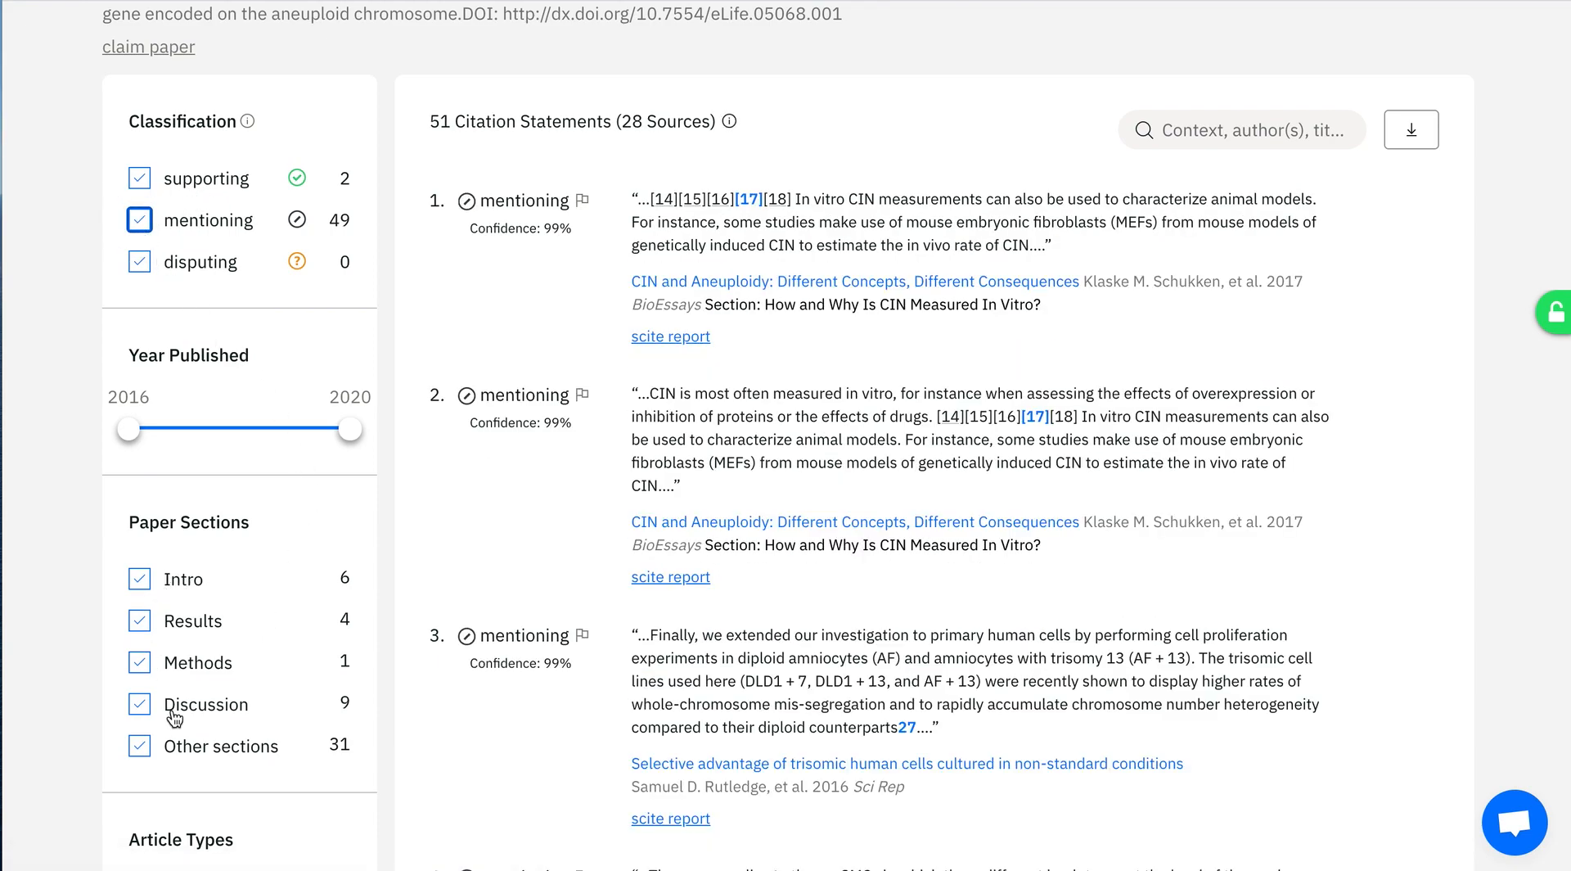
mouse_move(184, 615)
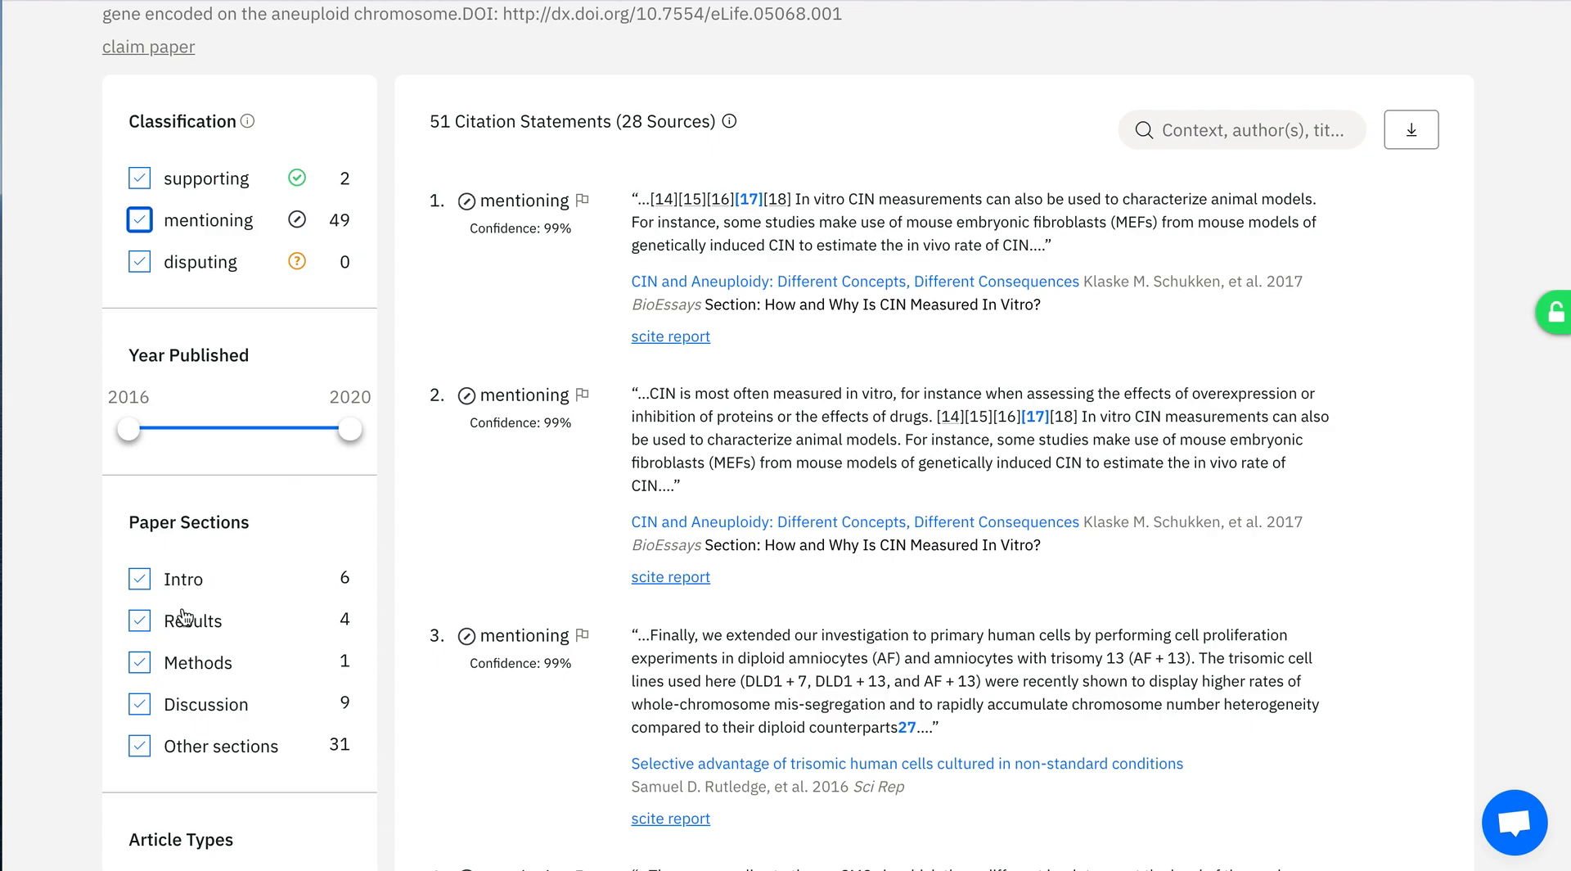
mouse_move(200, 588)
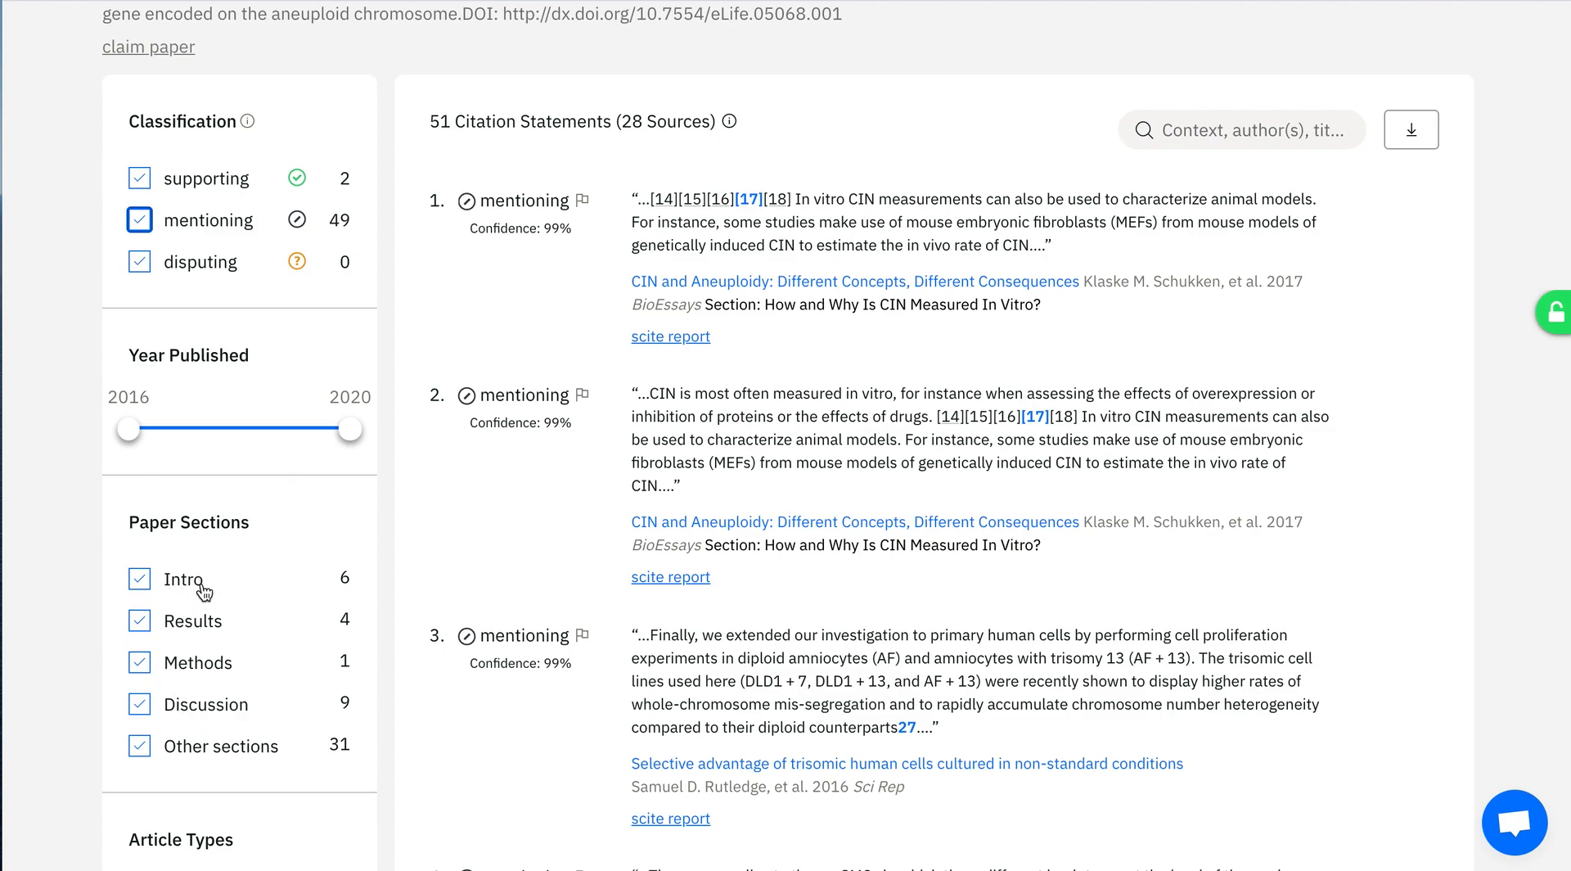
scroll(down, 3)
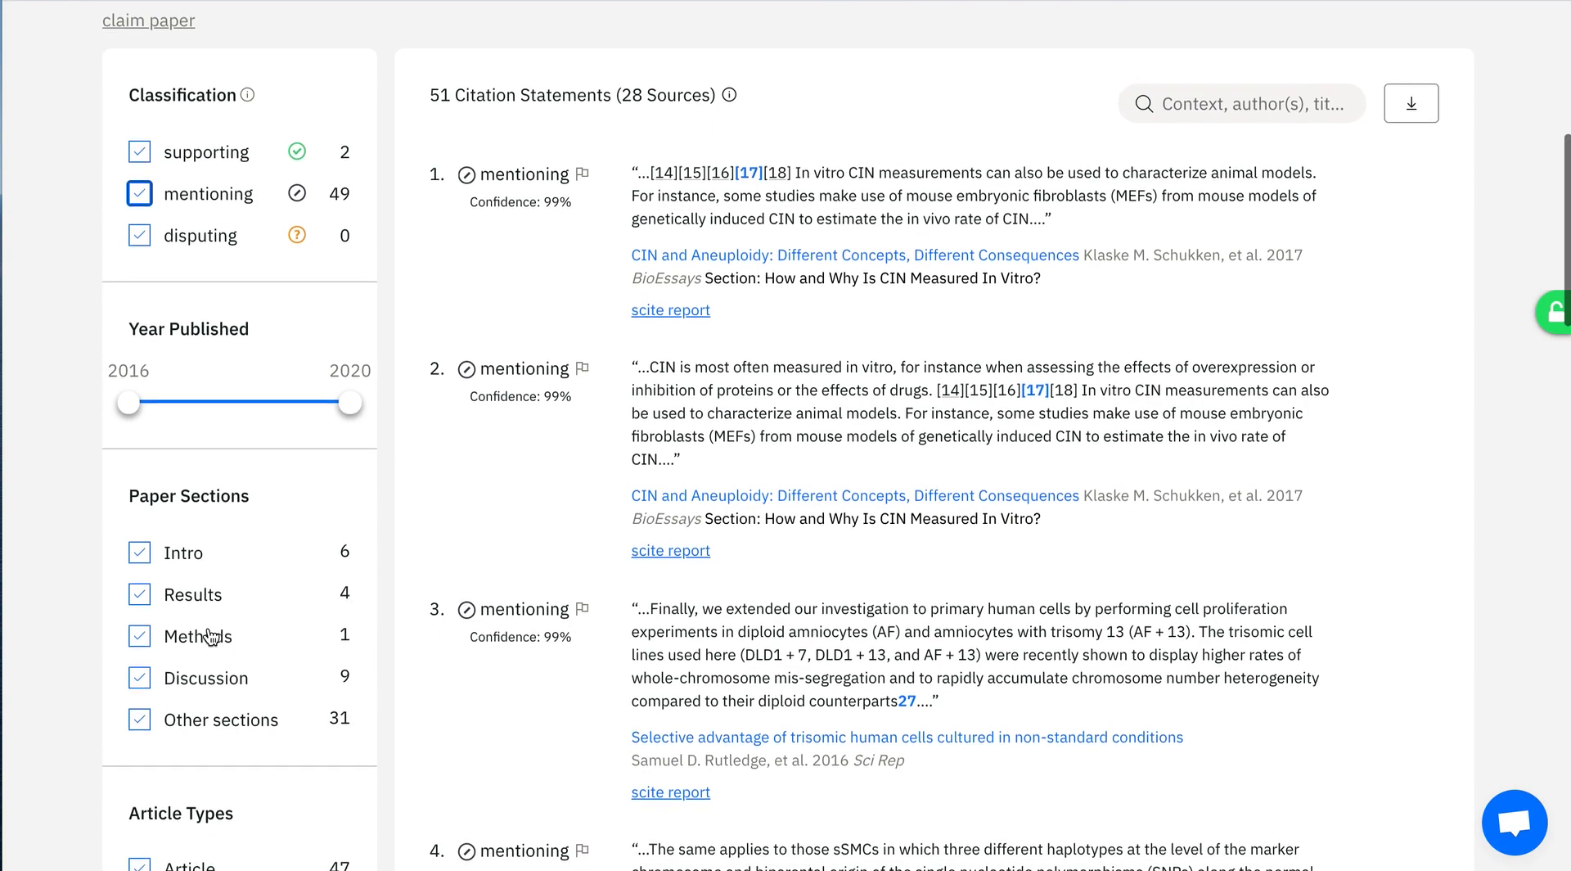
scroll(down, 3)
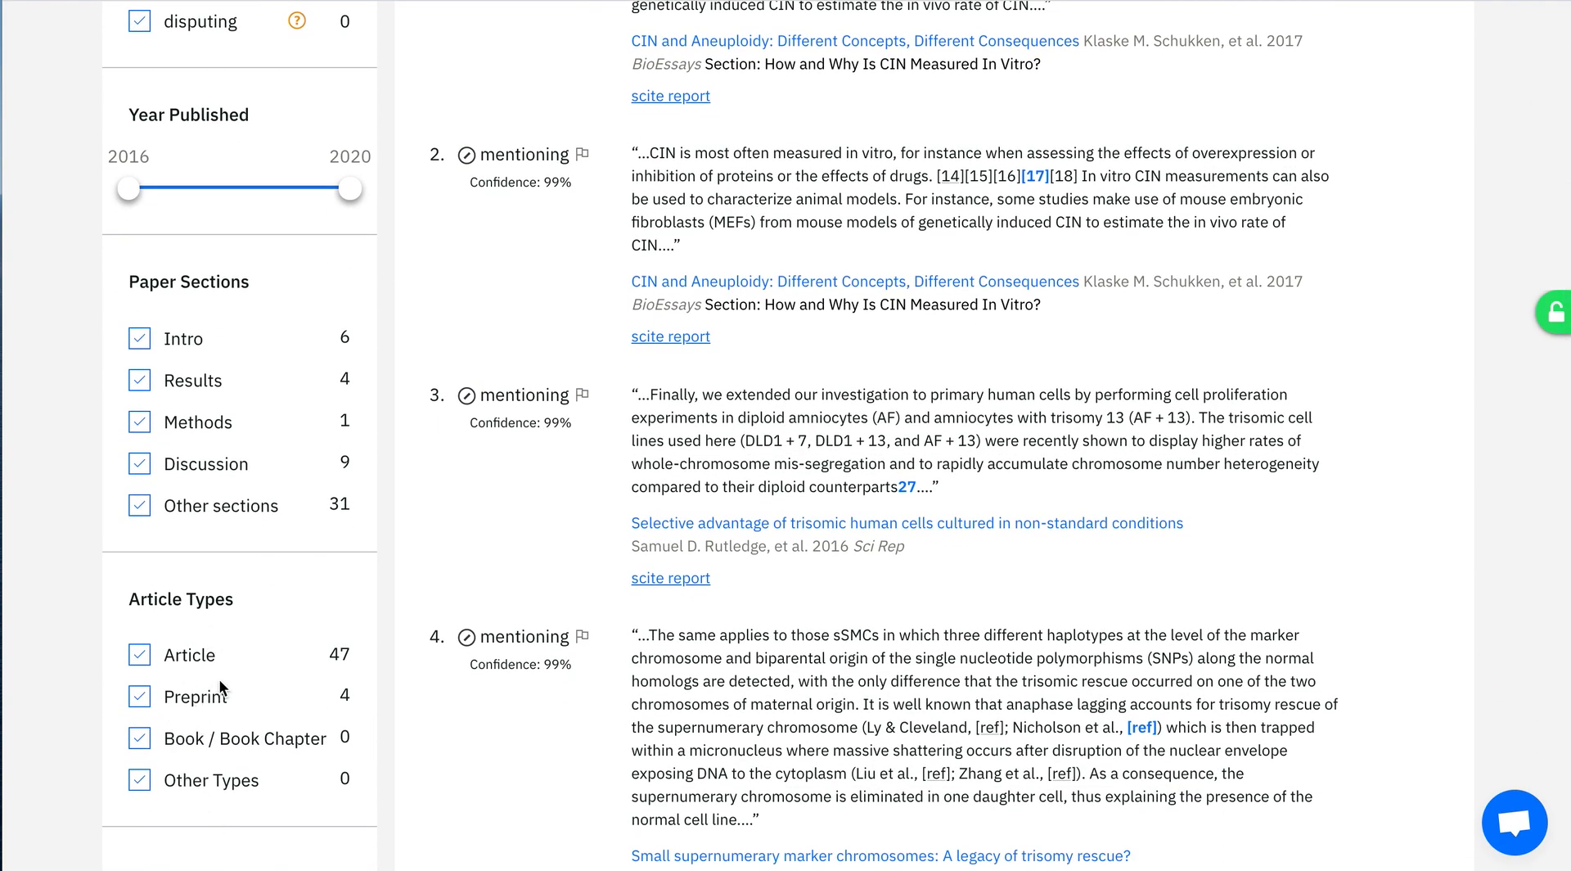
mouse_move(193, 716)
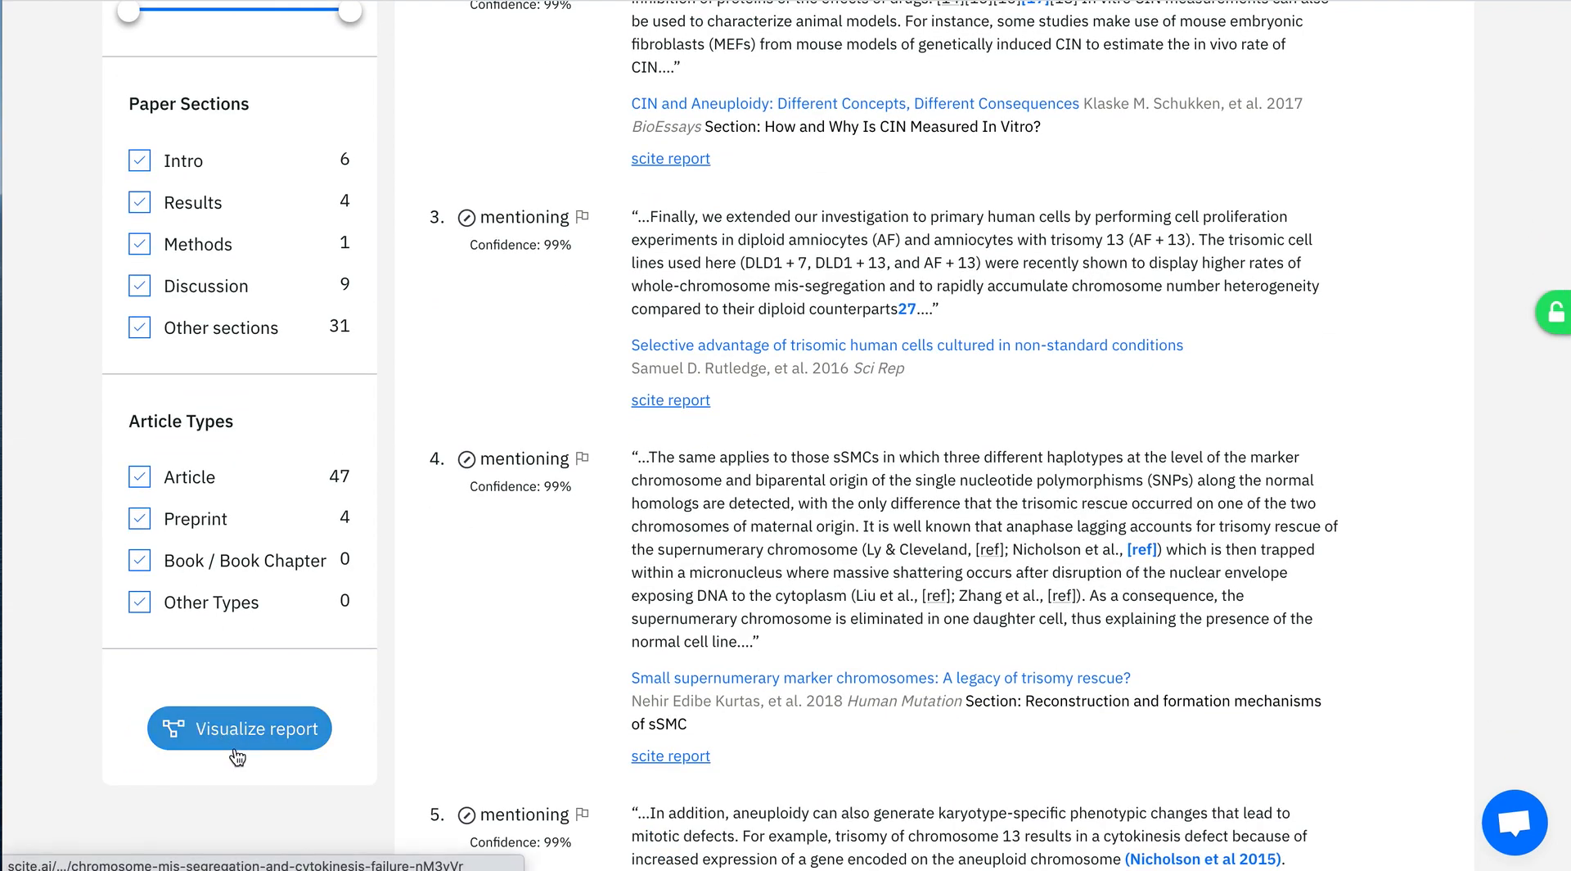
click(239, 727)
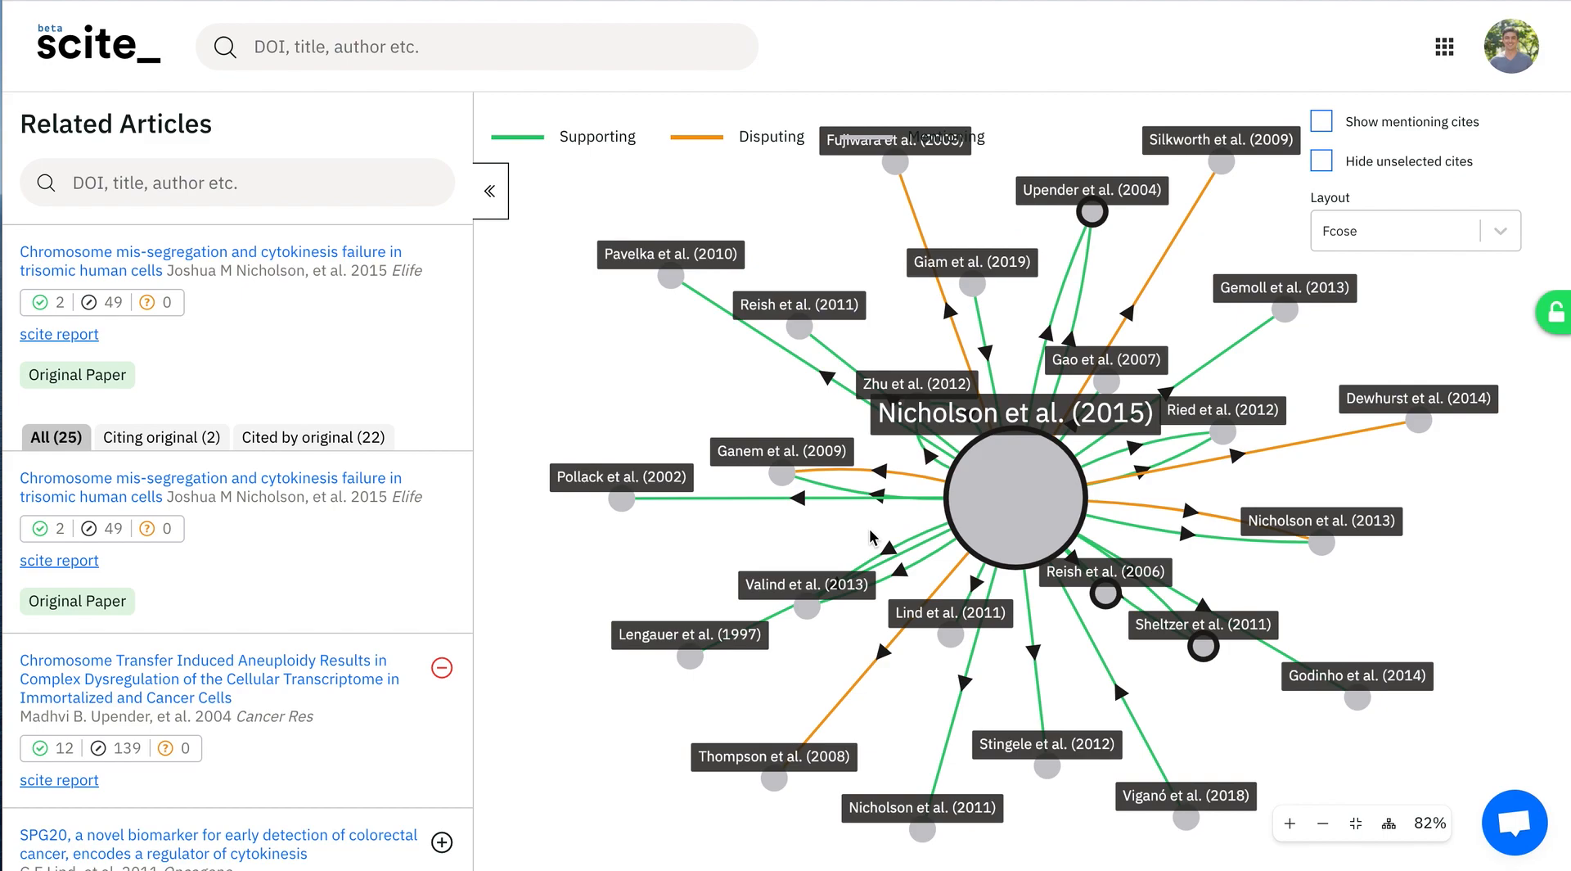
mouse_move(1015, 496)
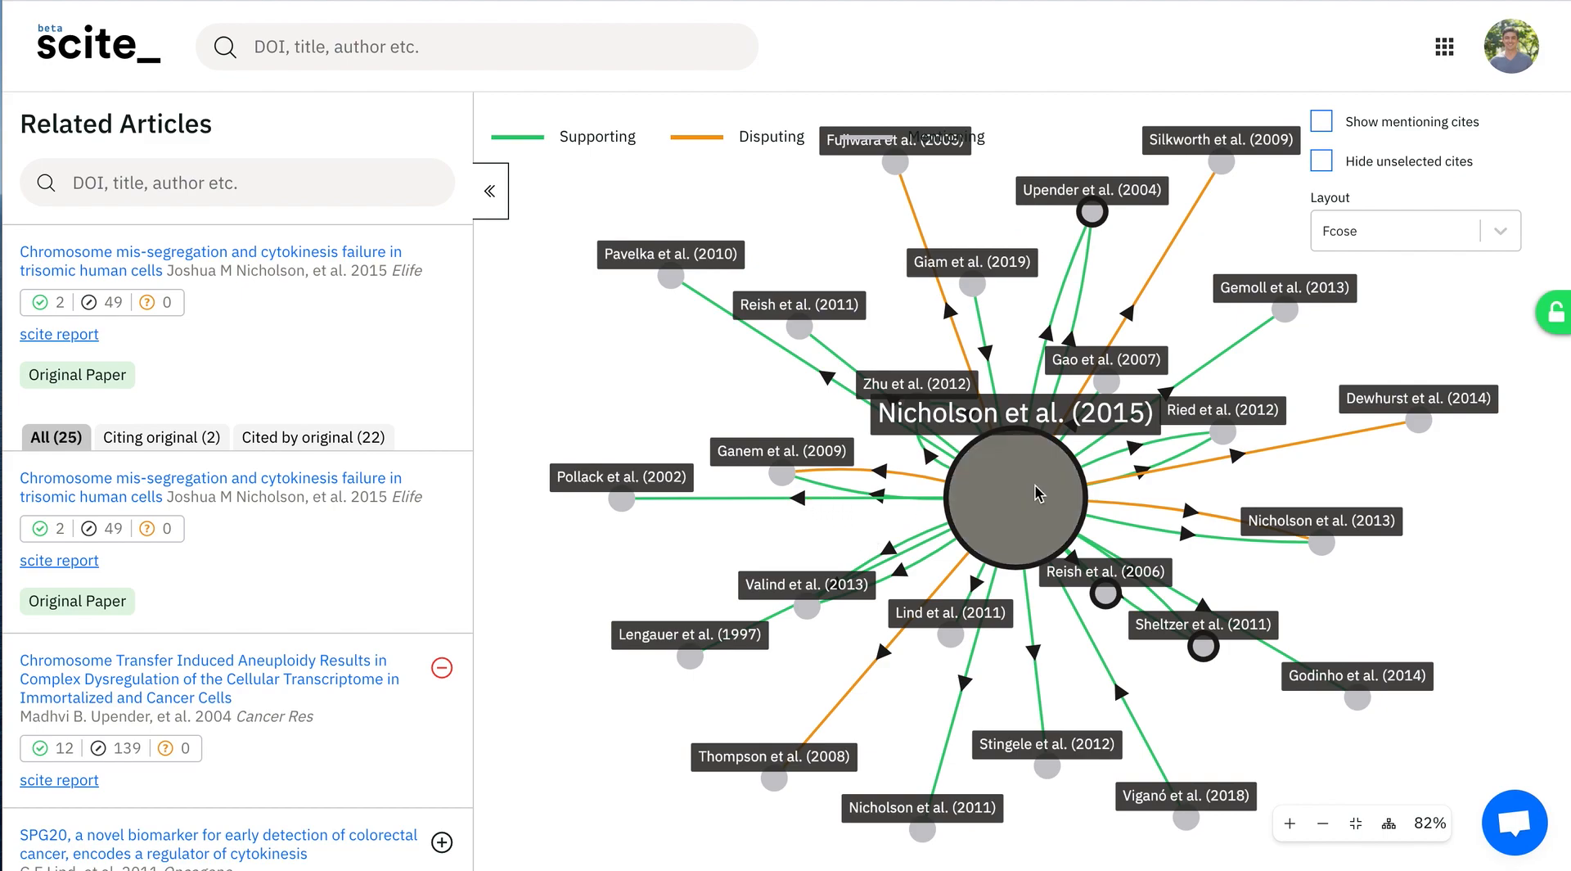
mouse_move(1020, 545)
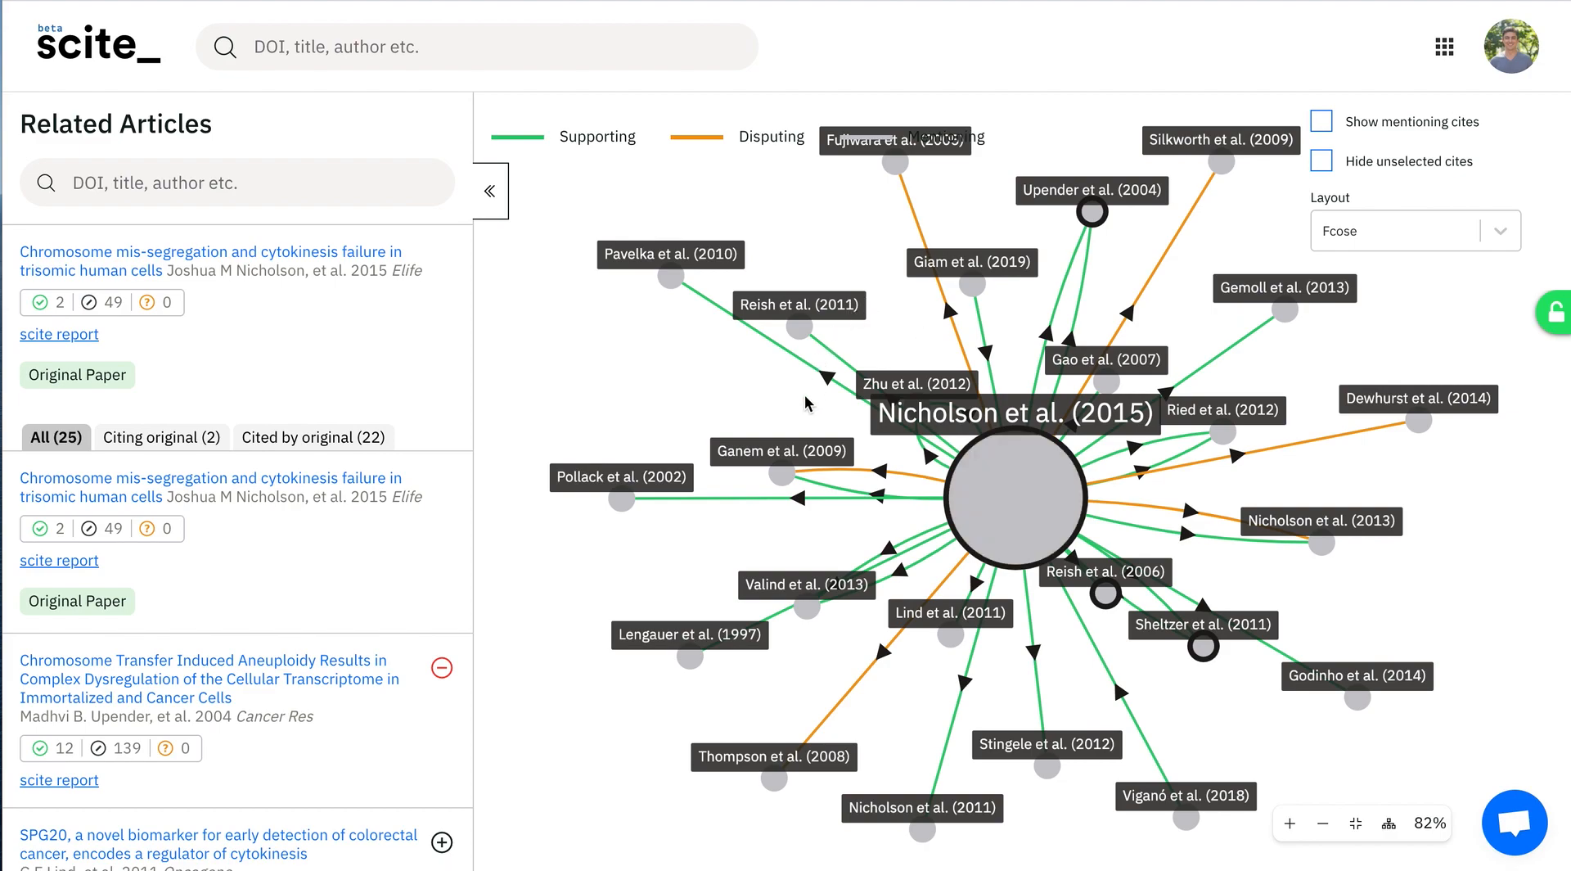
mouse_move(804, 507)
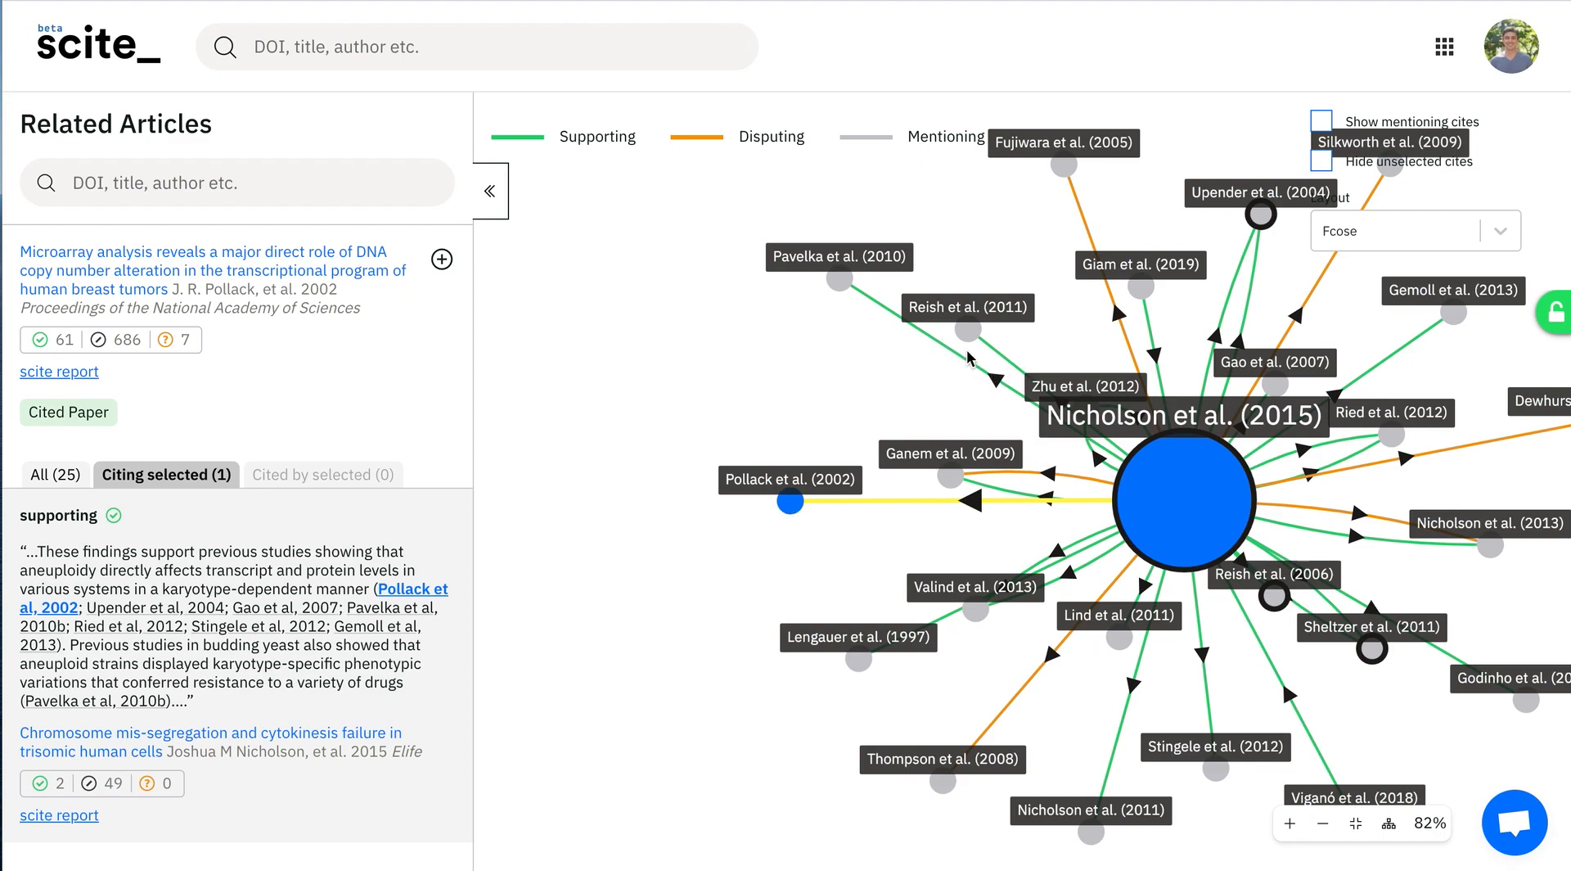
mouse_move(1120, 382)
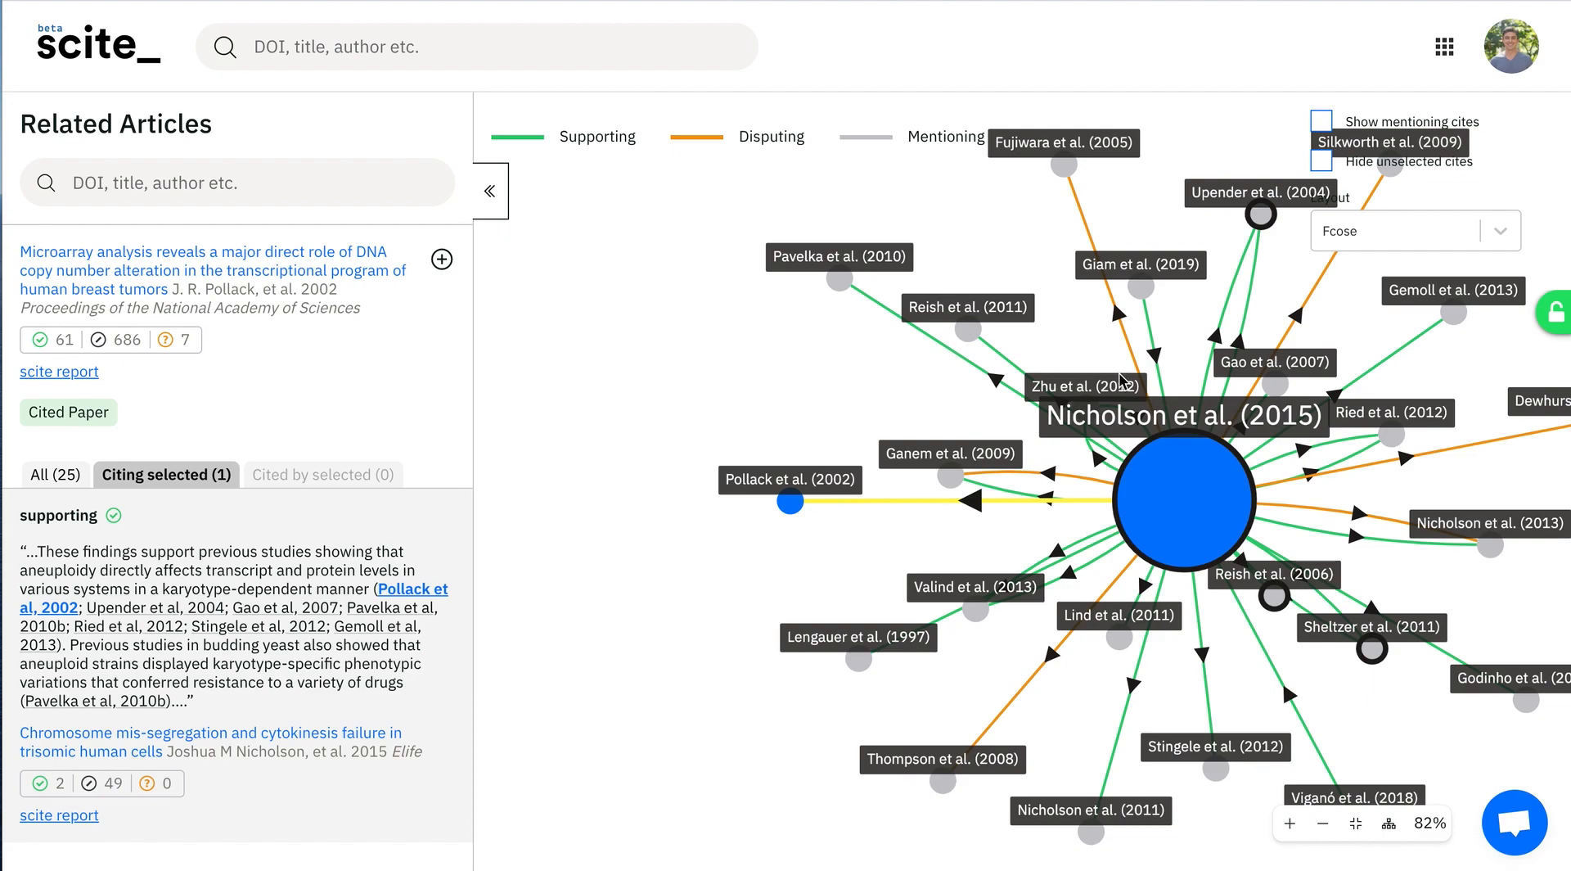
mouse_move(1121, 315)
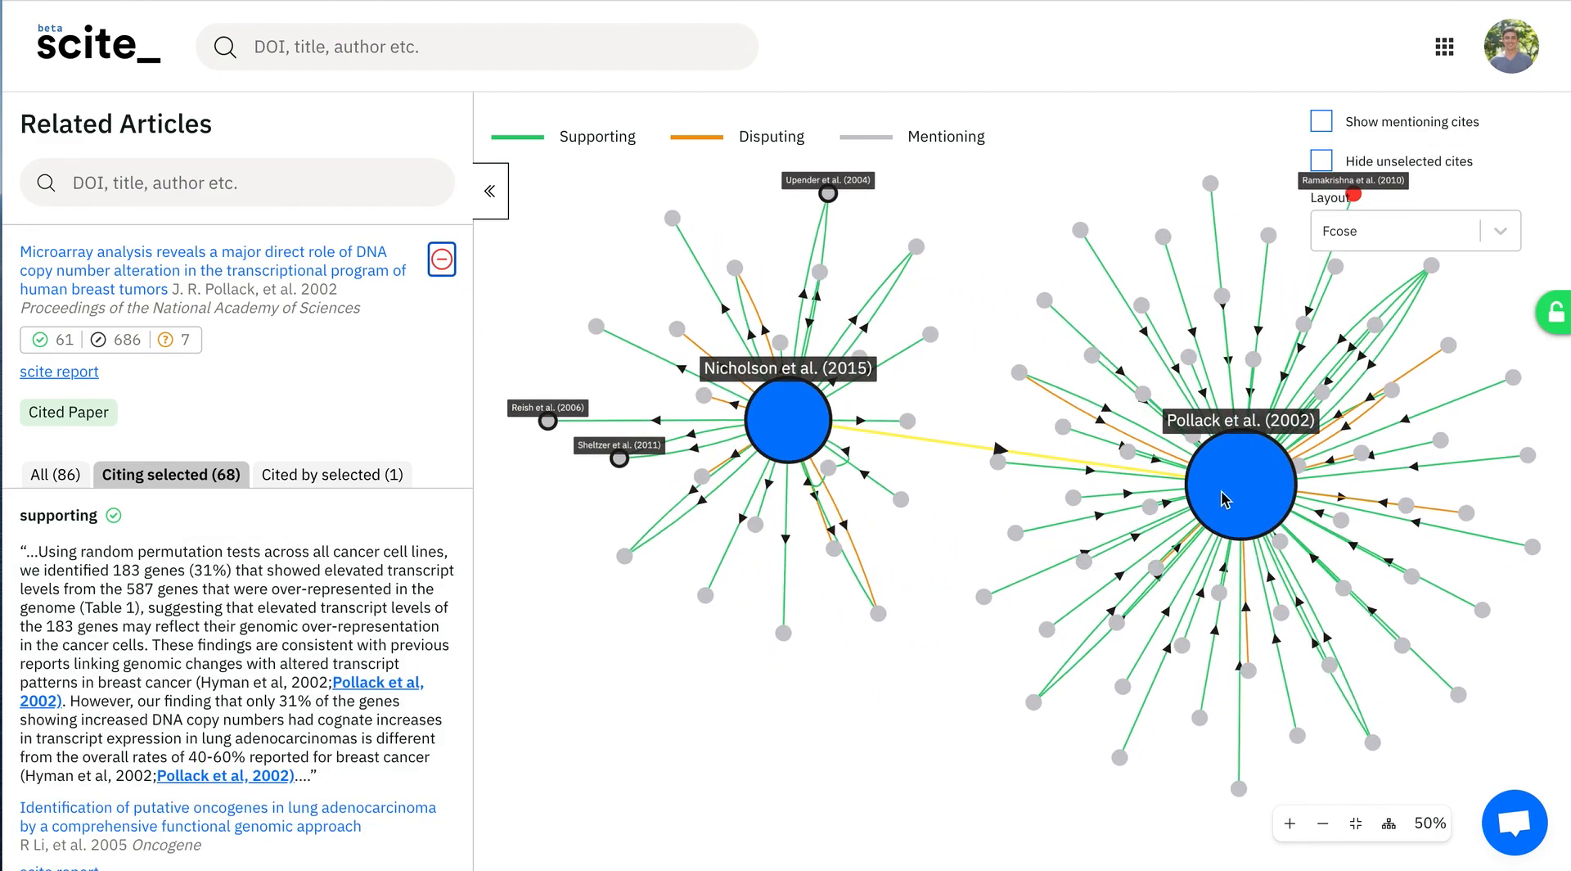
mouse_move(1330, 378)
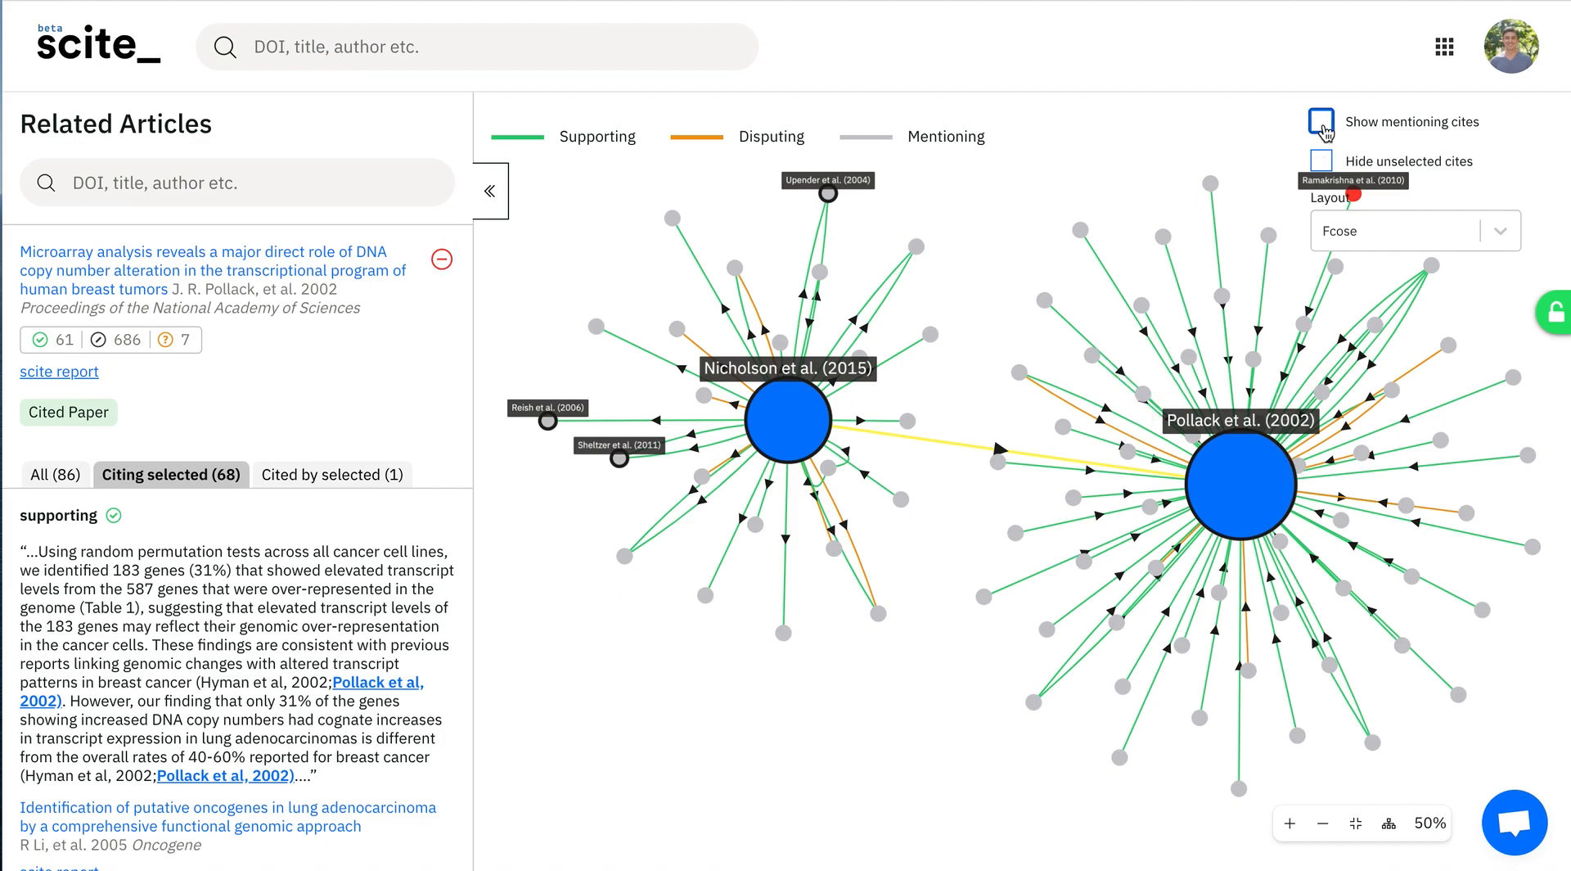
Step: Show the network layout options (Fcose, Cola, Circle, Concentric, Hierarchical, Grid)
click(1321, 119)
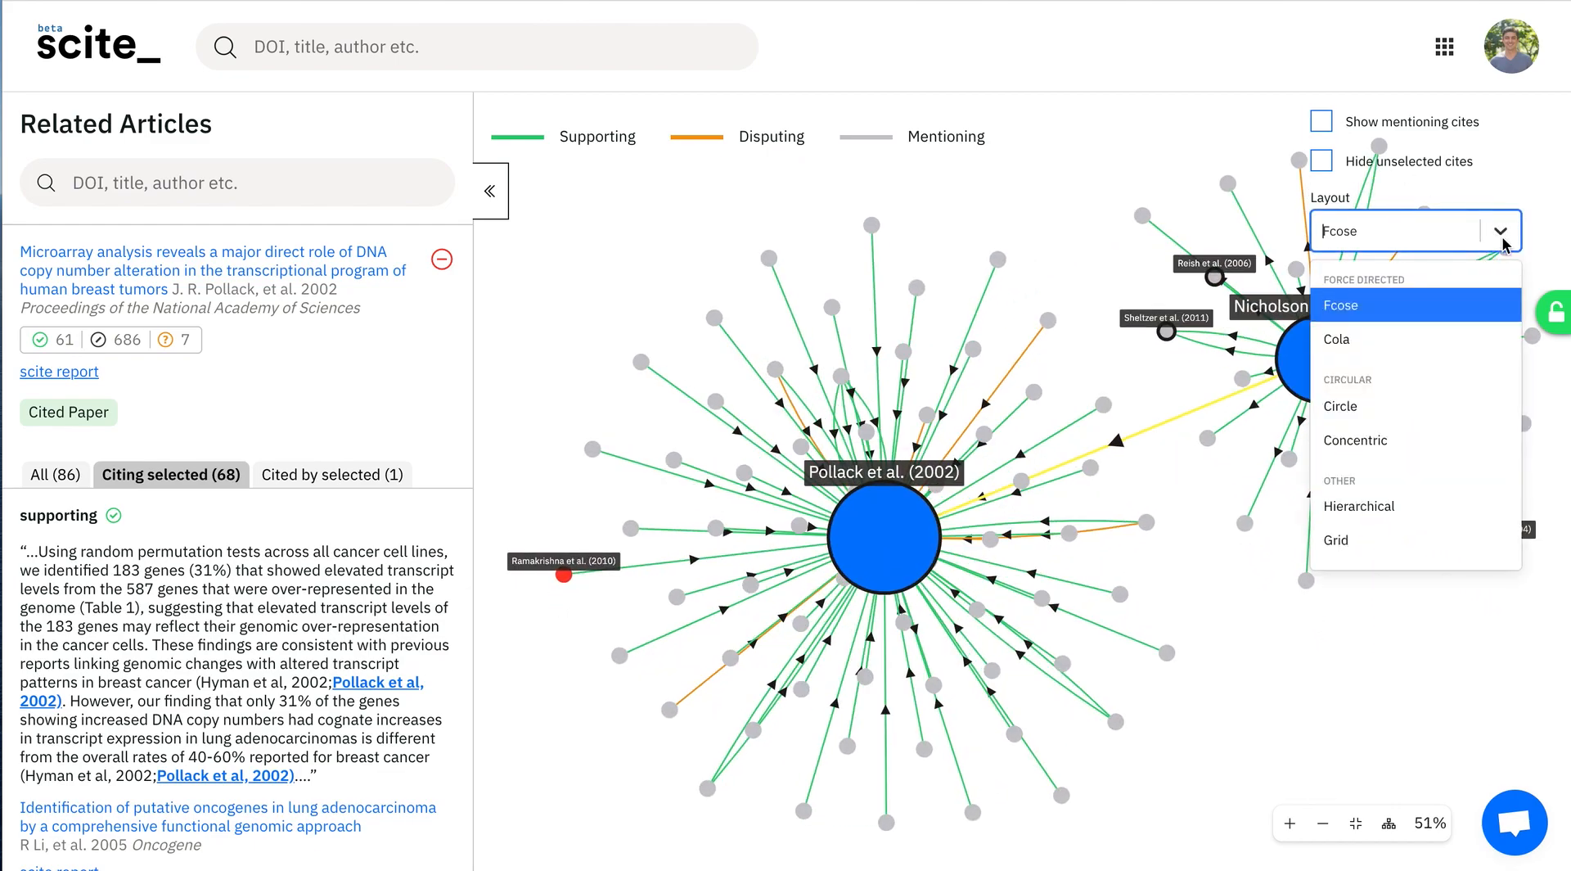
mouse_move(1403, 440)
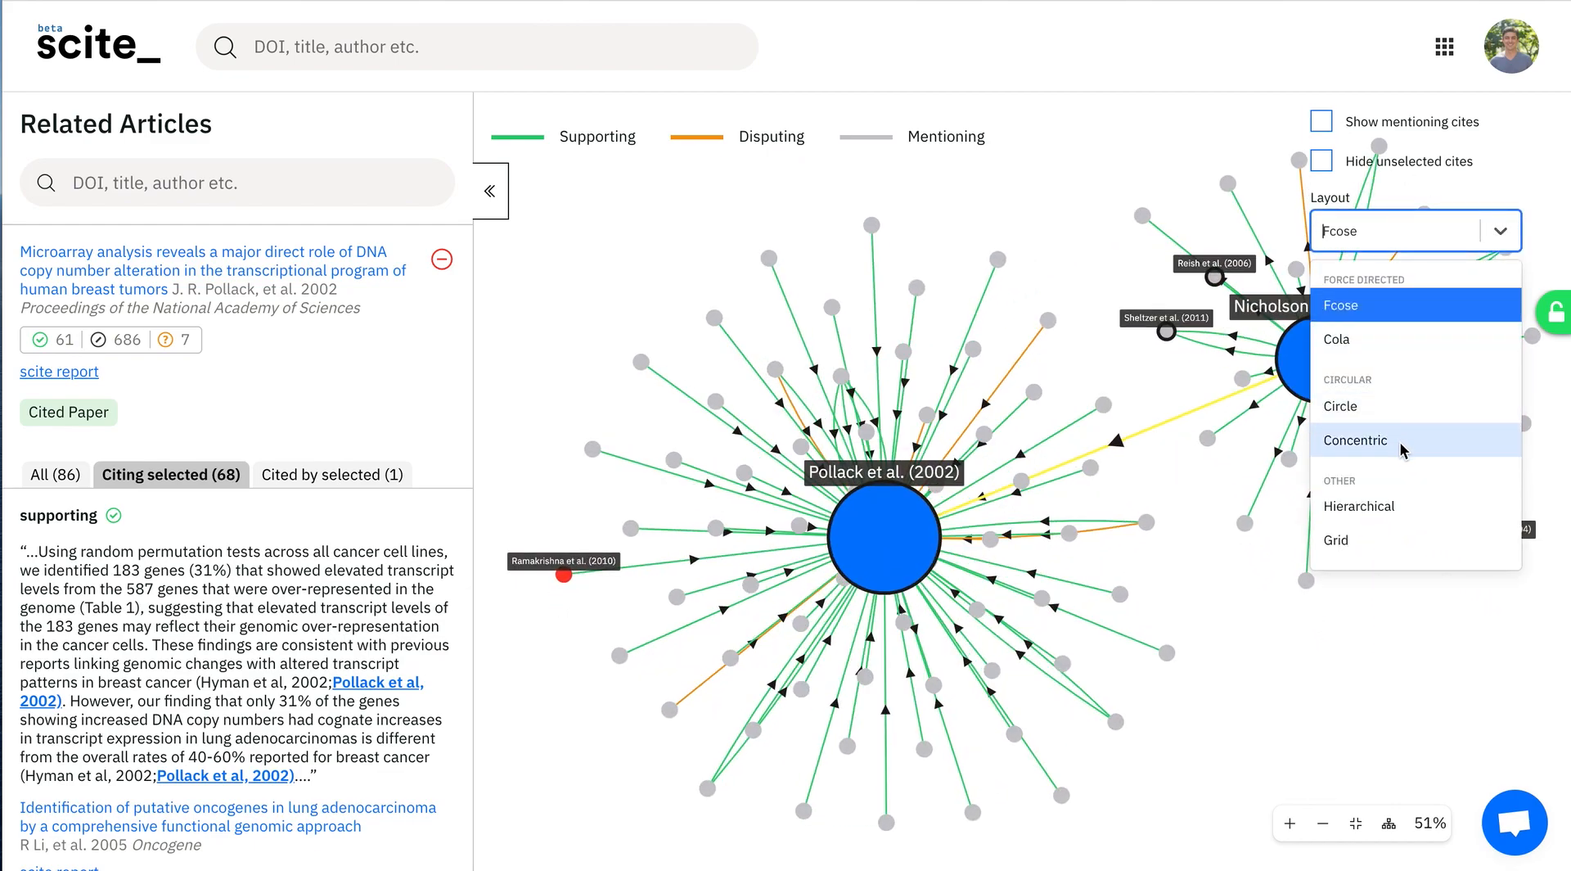
click(1340, 406)
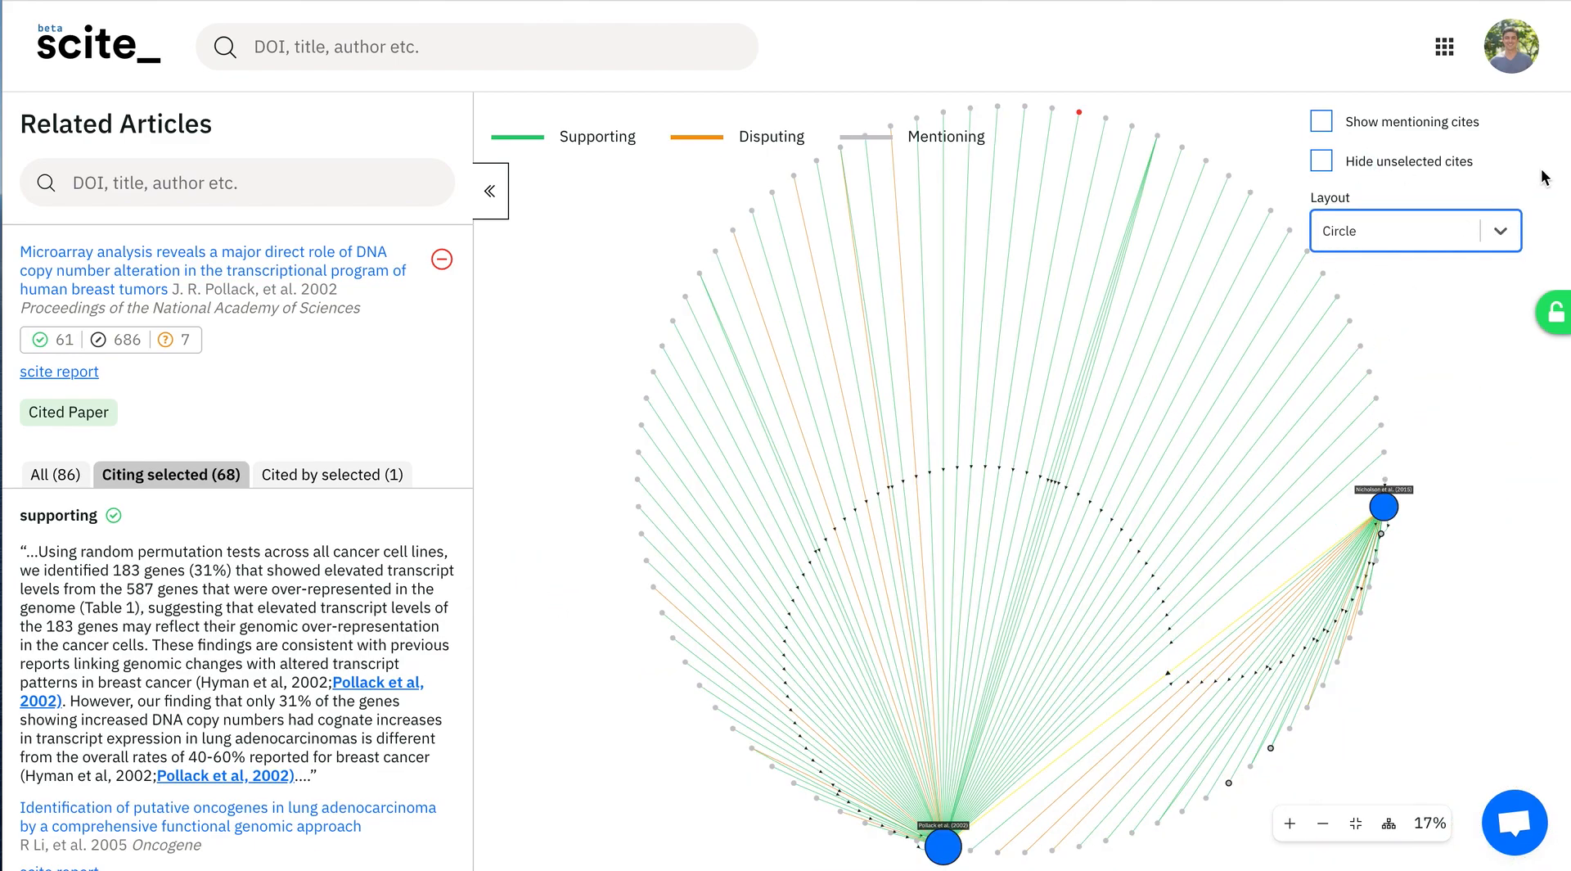
click(1412, 231)
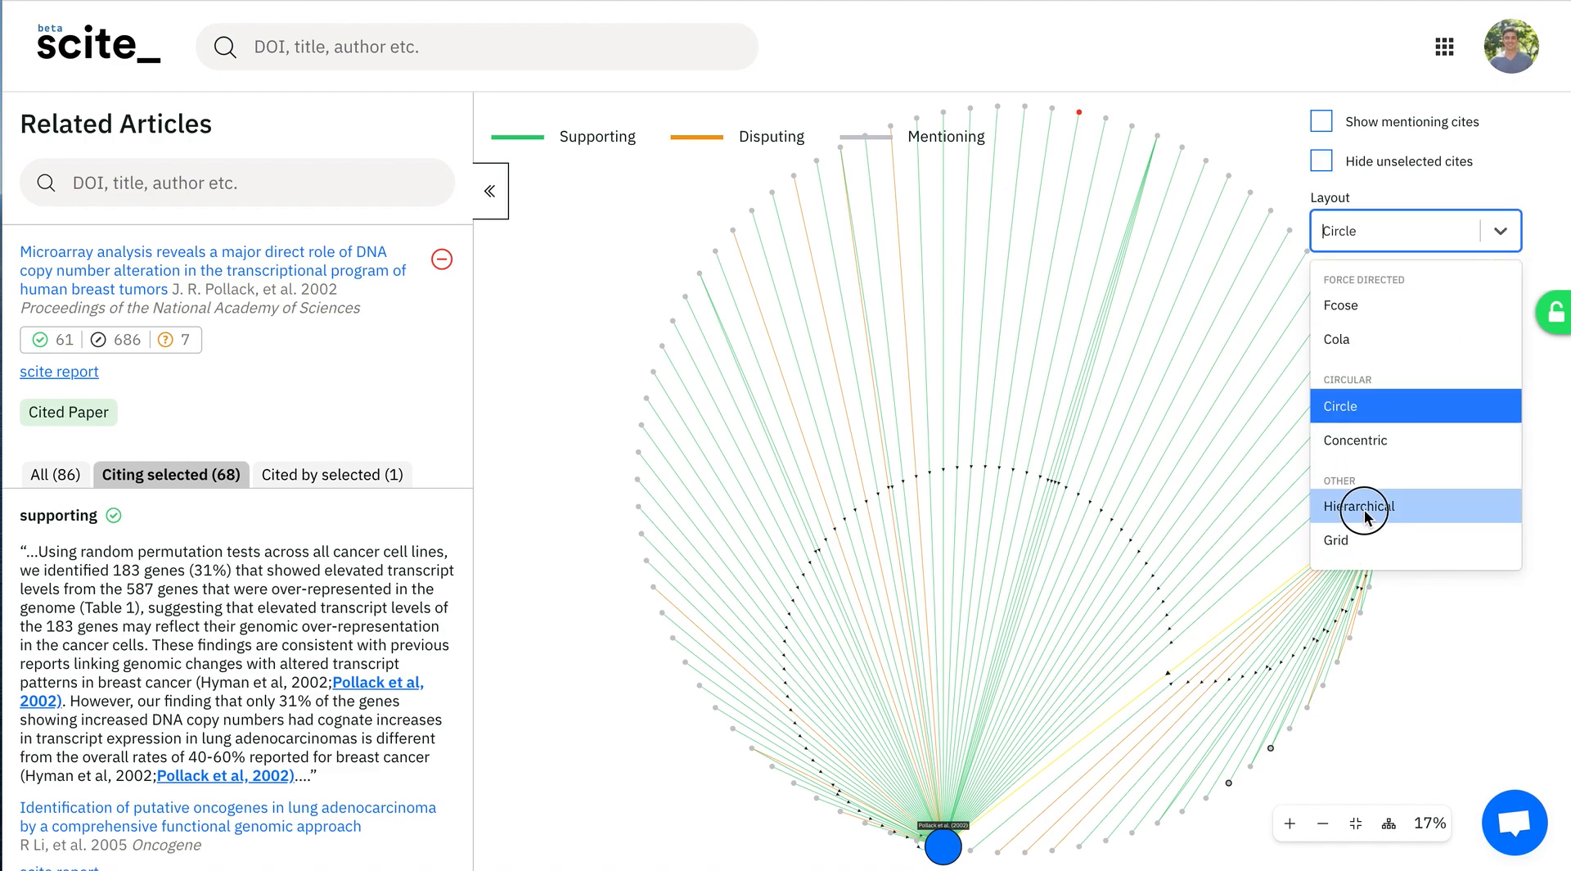
click(1359, 505)
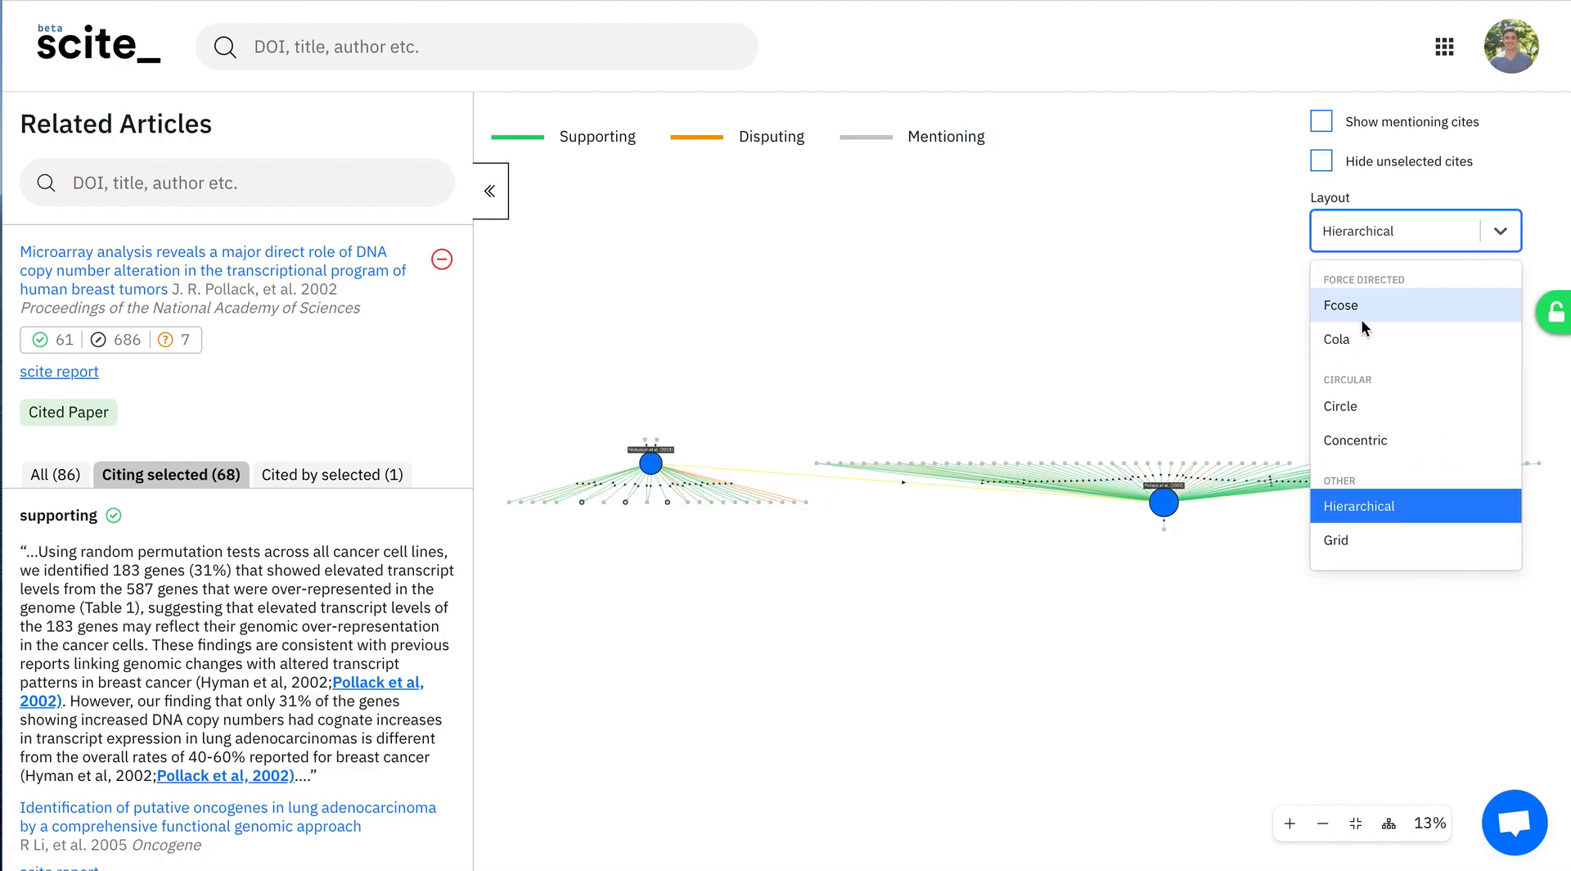
click(1341, 306)
text(yeast)
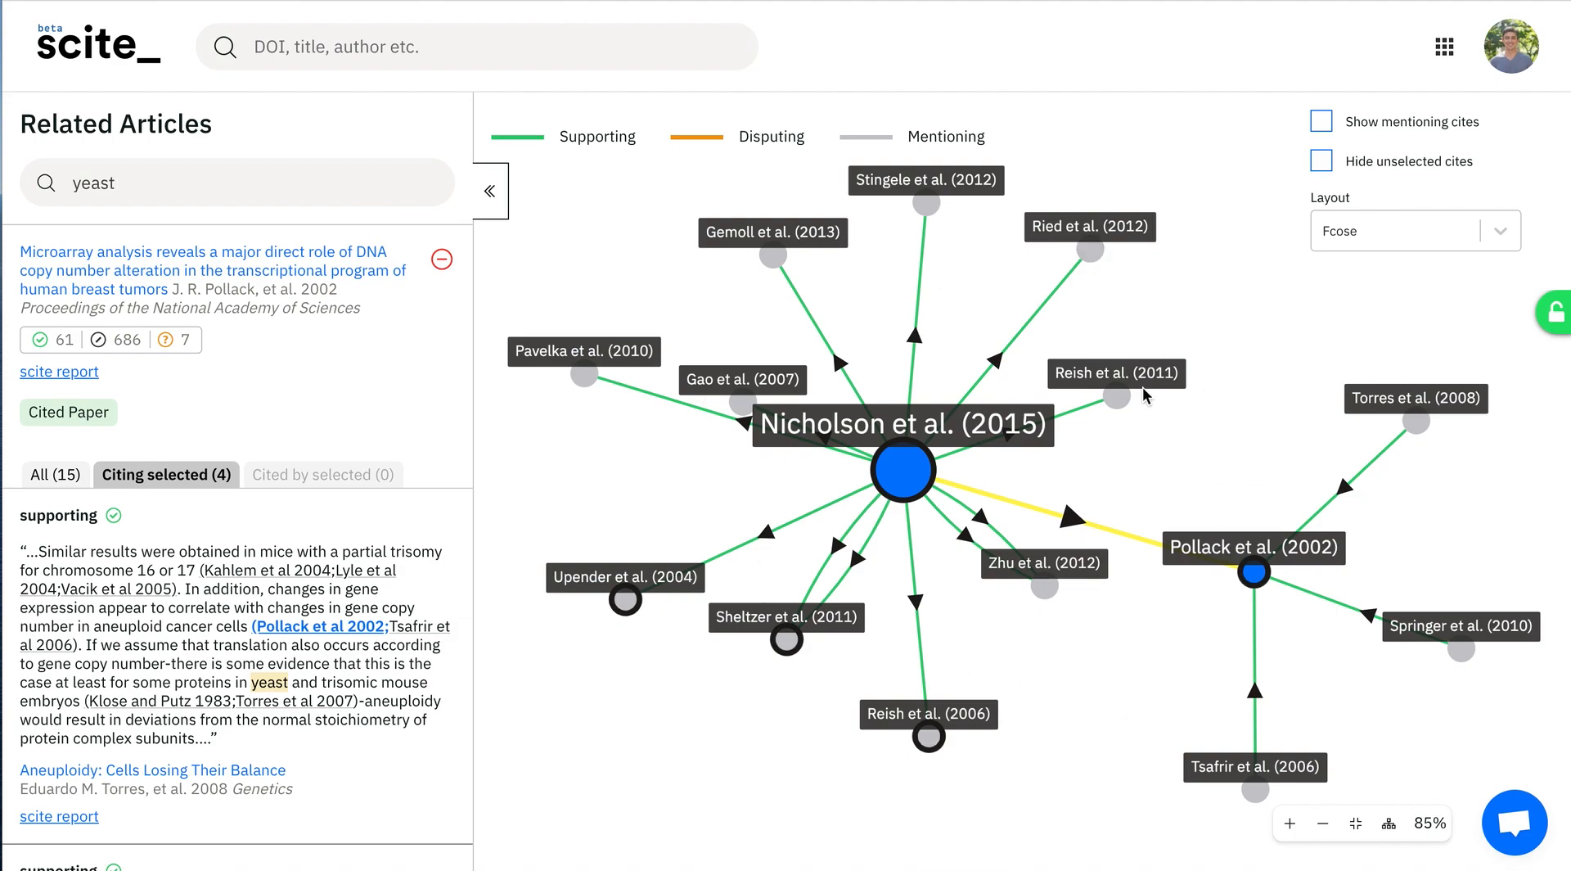
mouse_move(273, 611)
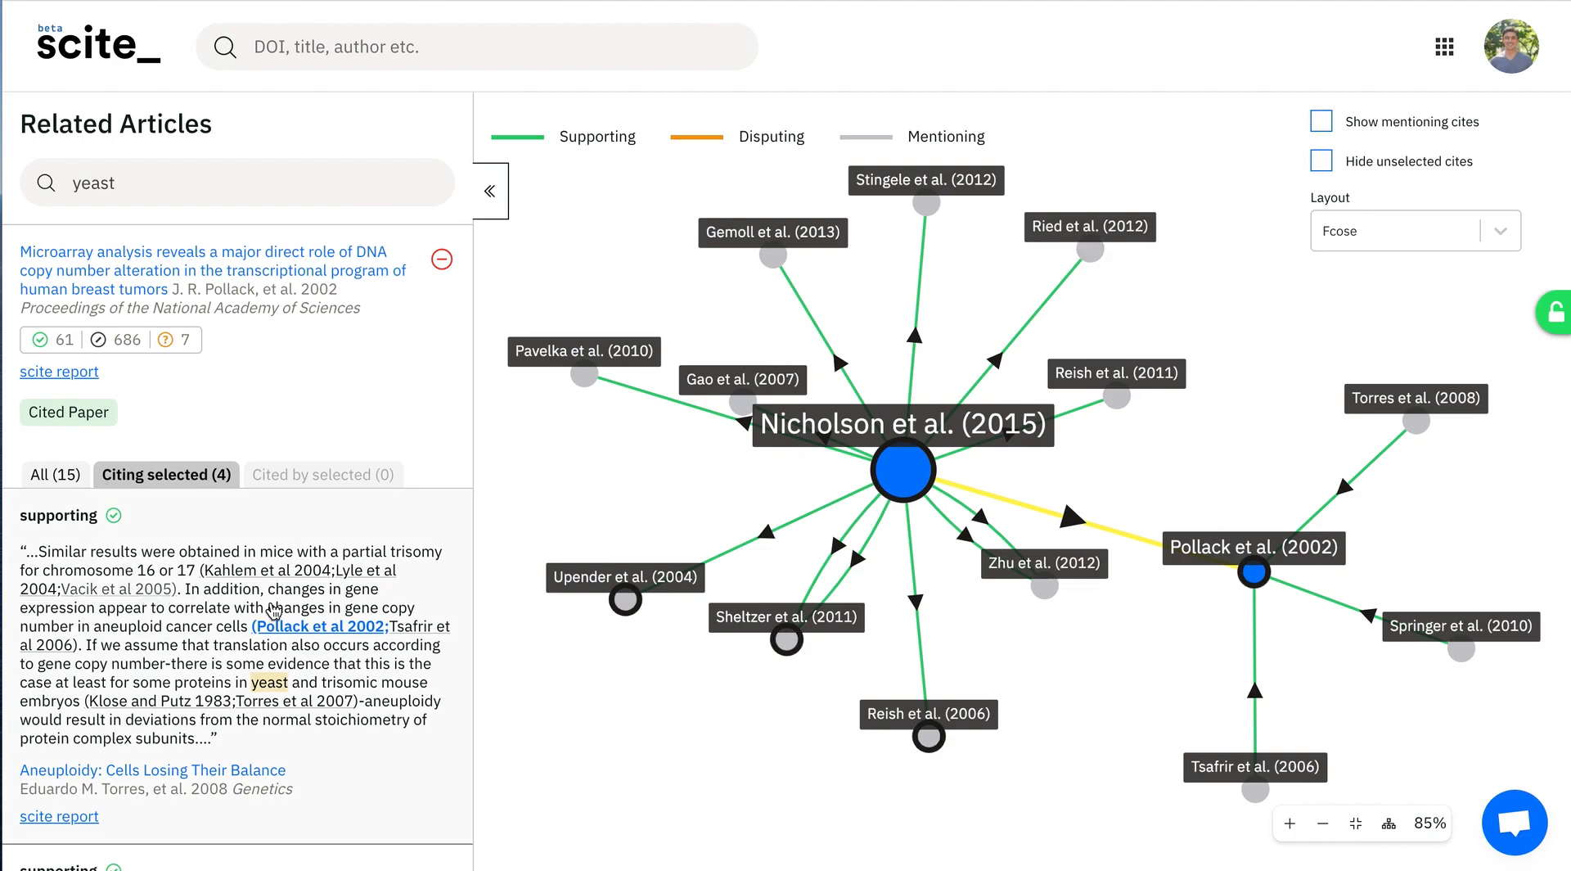
mouse_move(199, 547)
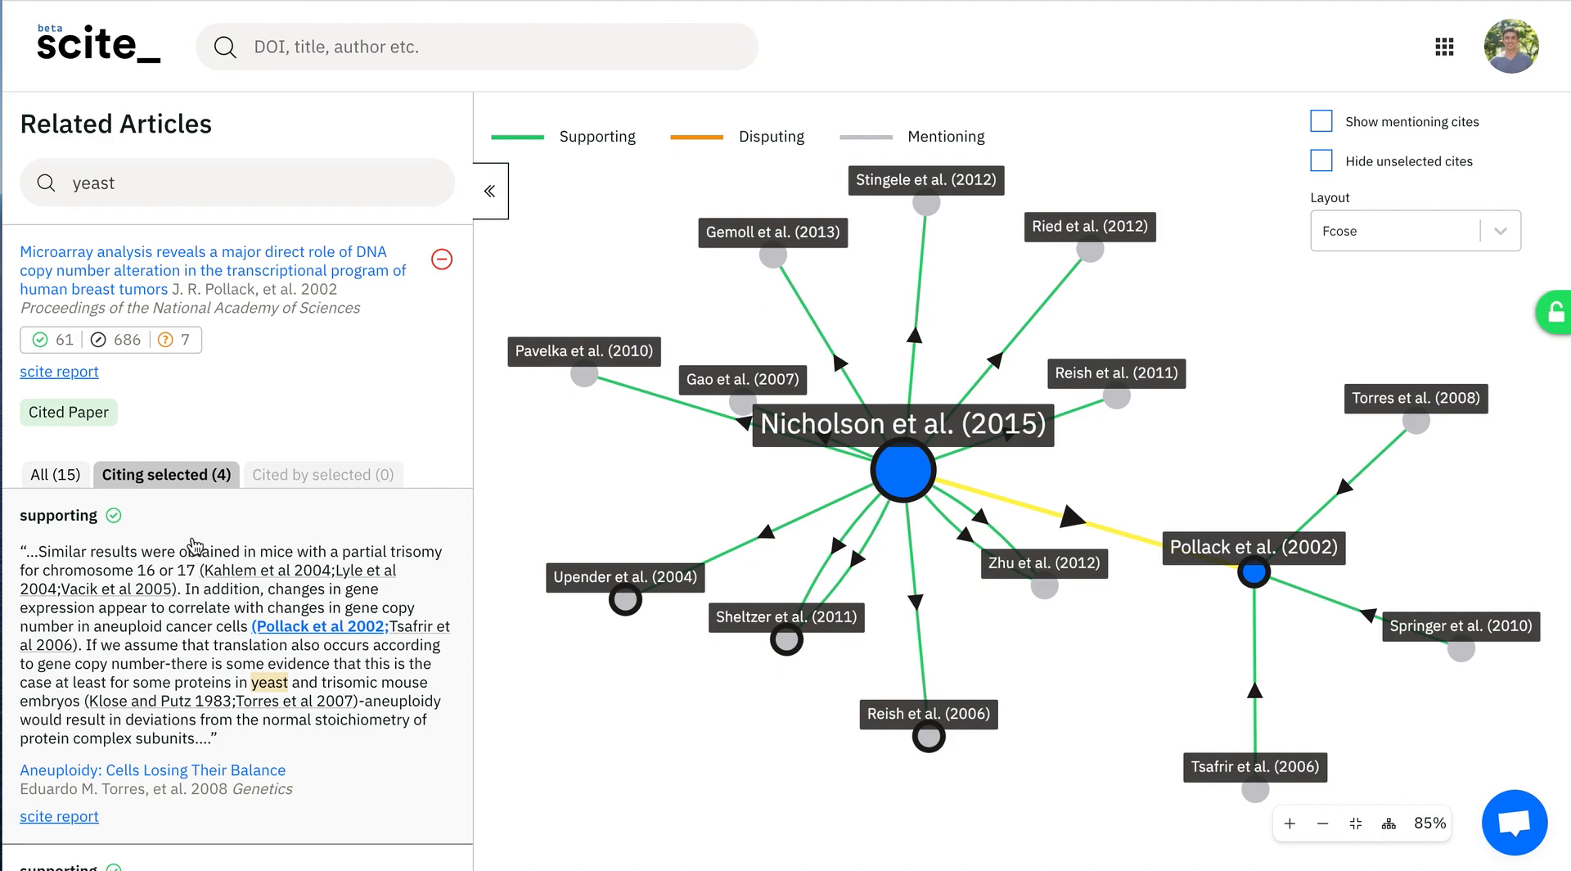
Step: Browse the yeast-filtered citing statements down to Tsafrir et al. (2006)
scroll(down, 3)
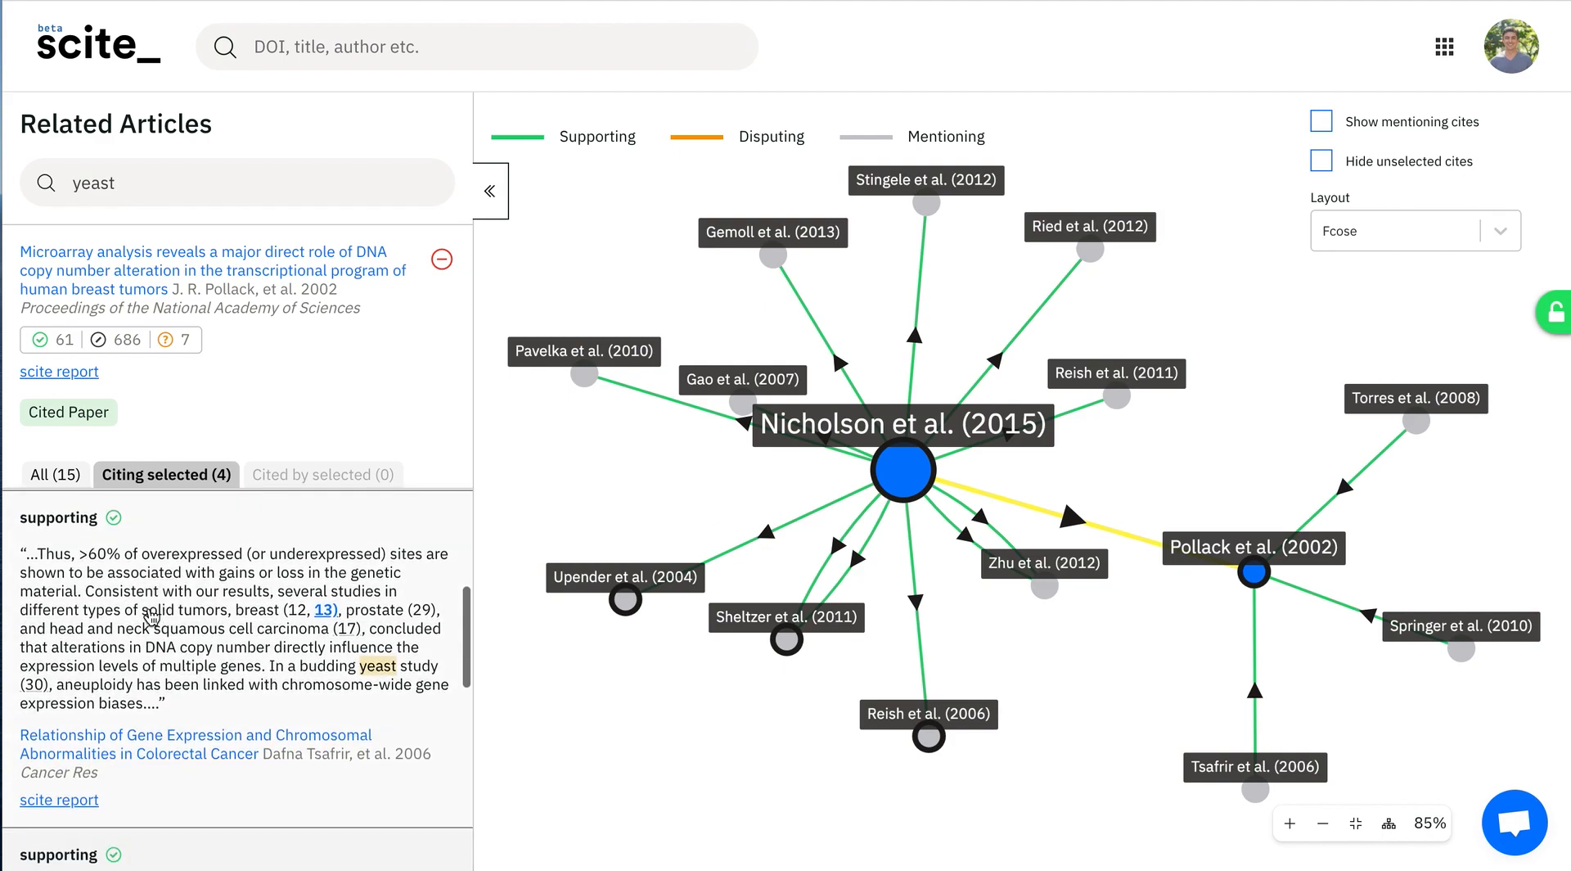
mouse_move(319, 532)
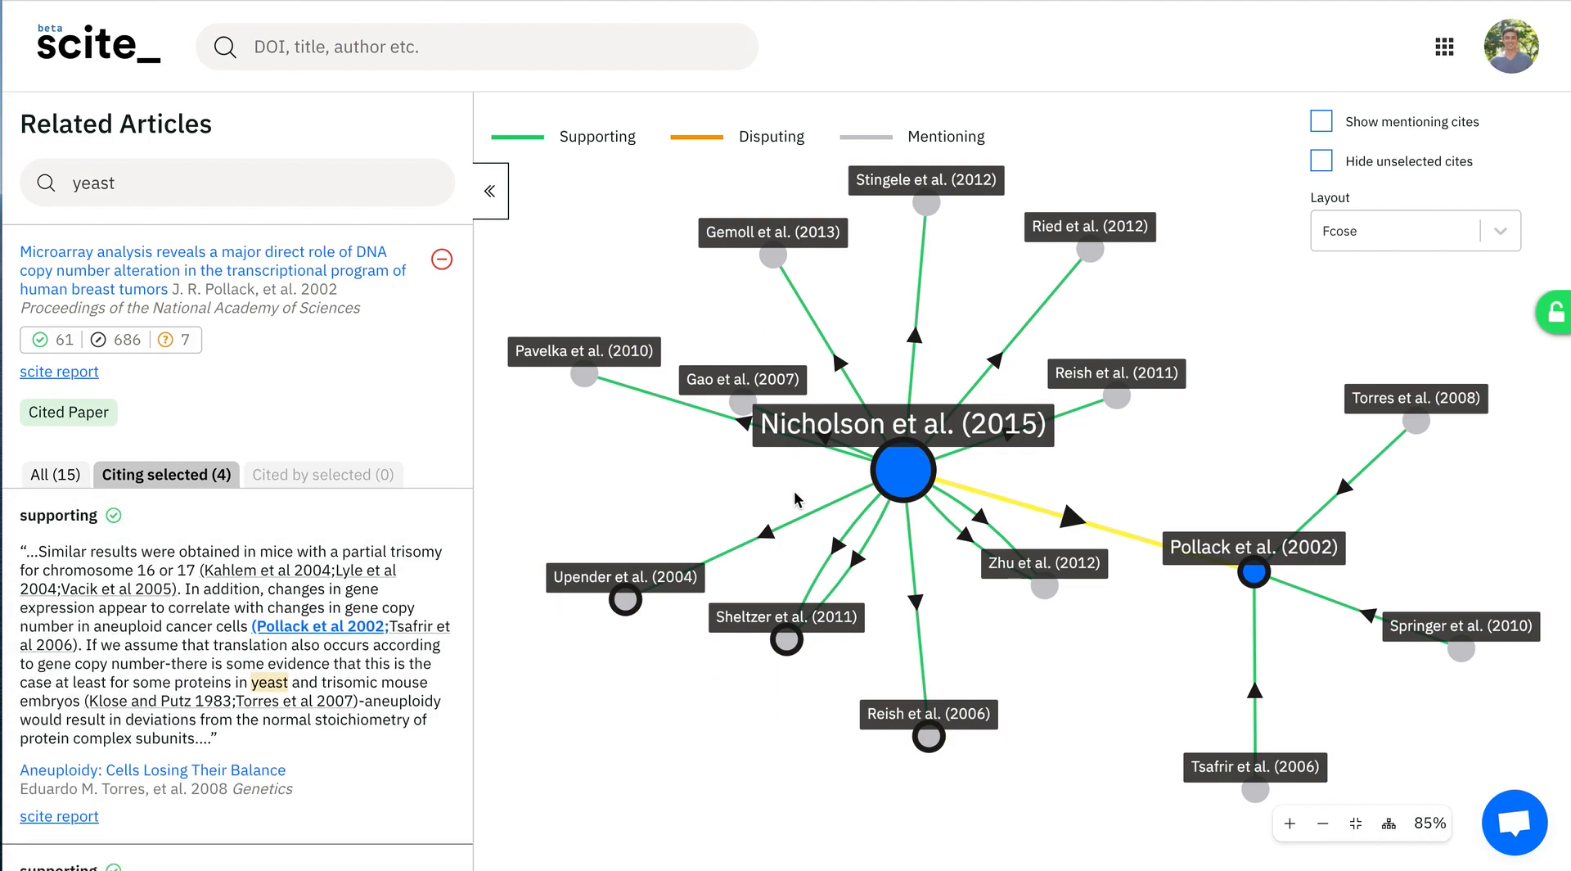
mouse_move(576, 408)
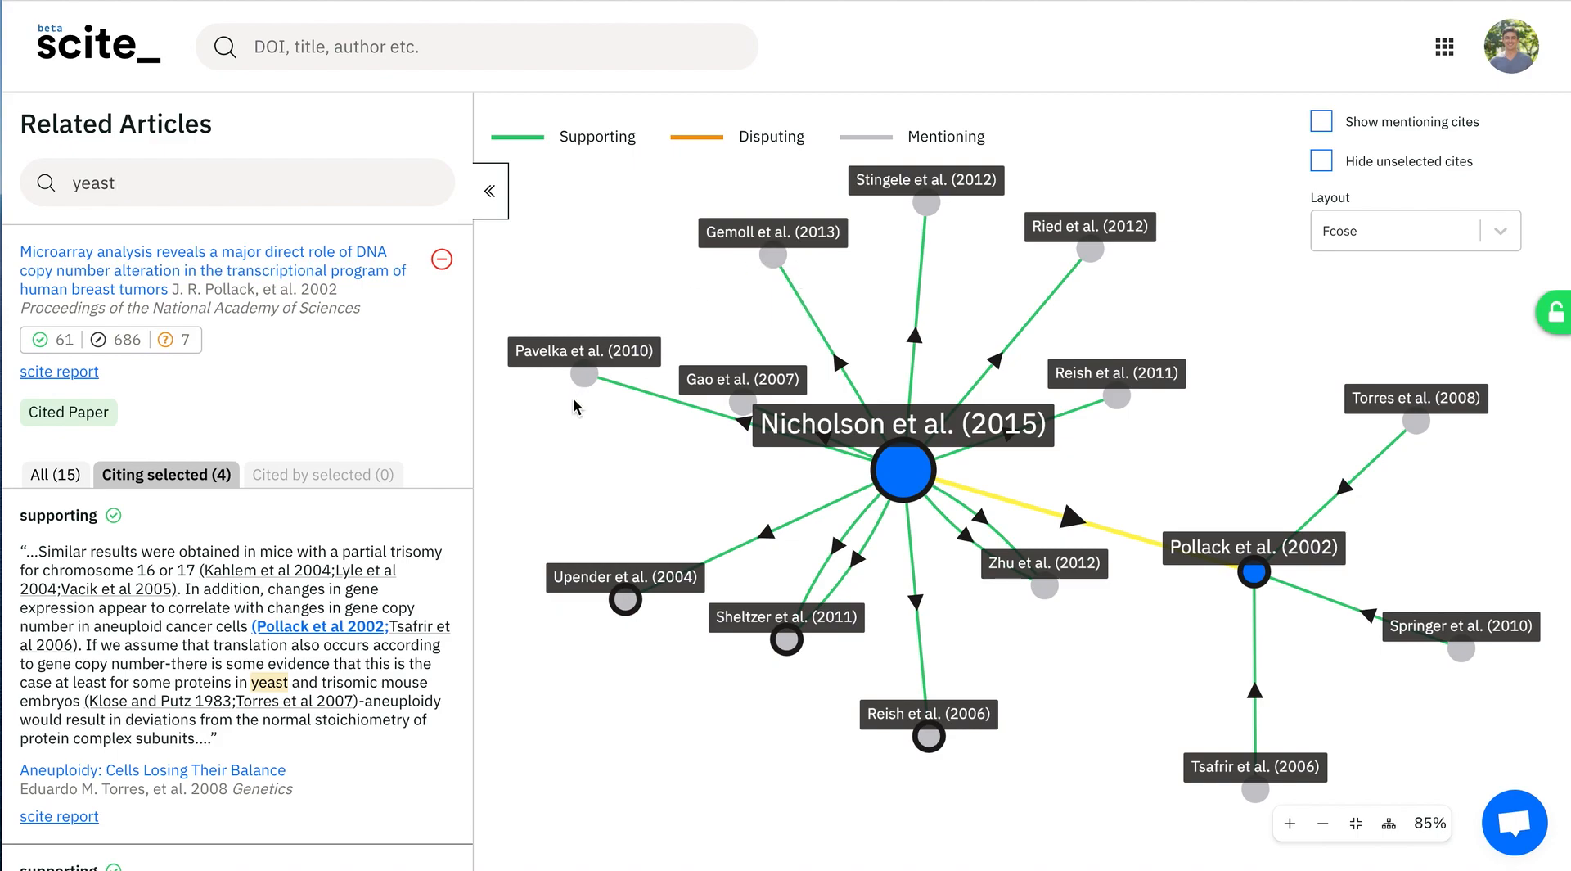